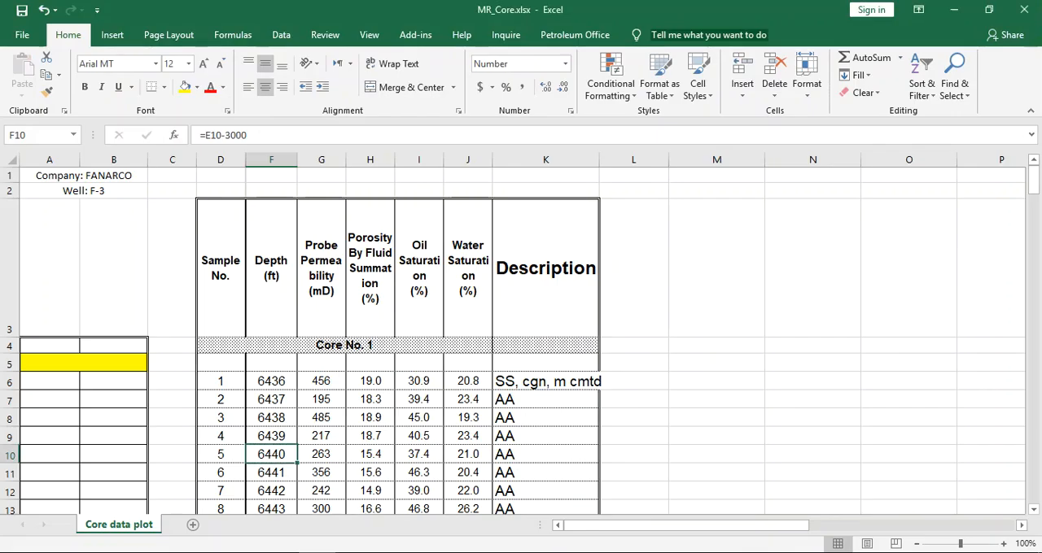
# Step: Enter =F7-F6 in L7 and fill it down column L, giving depth intervals of 1
pyautogui.scroll(-3)
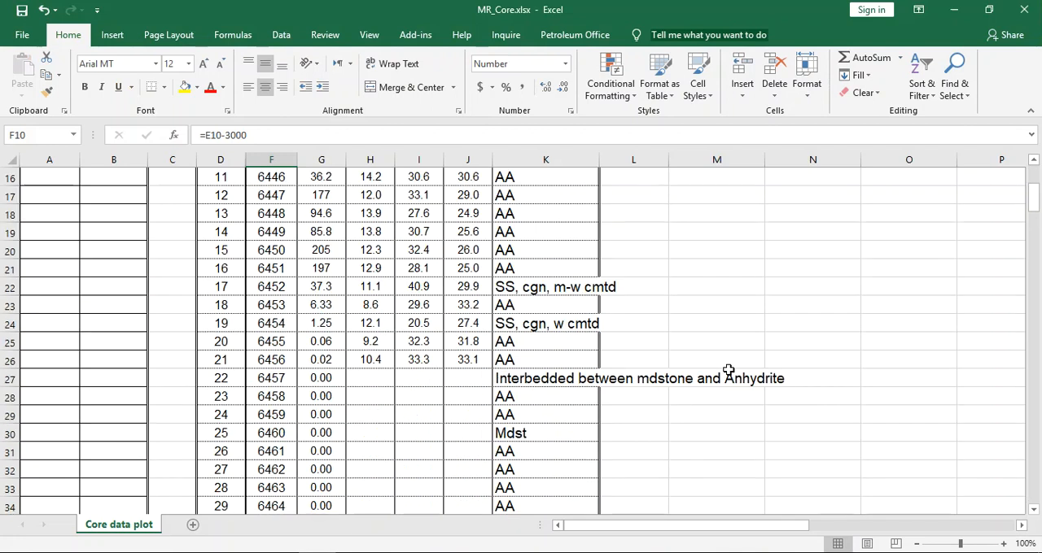
pyautogui.scroll(-3)
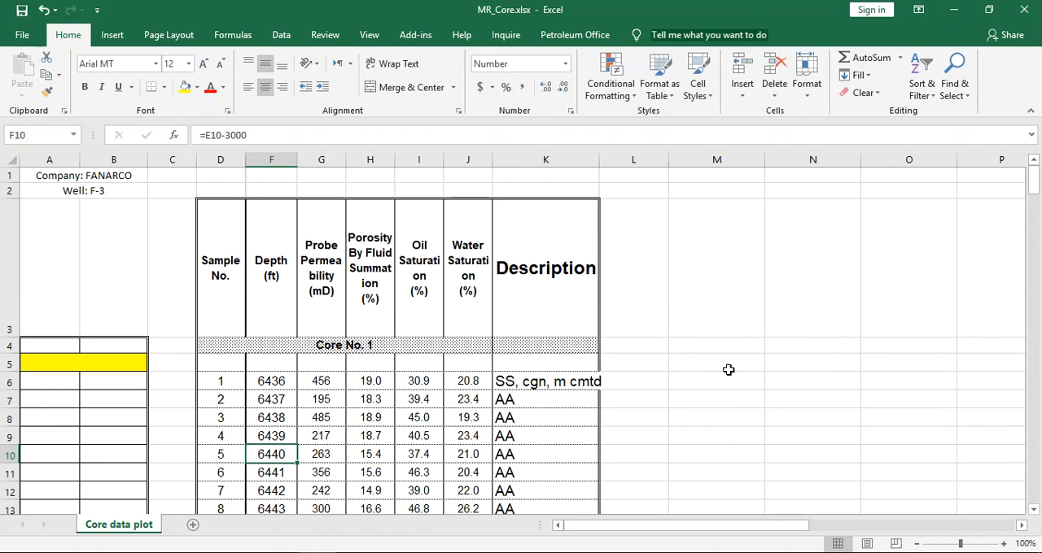
pyautogui.moveTo(252, 405)
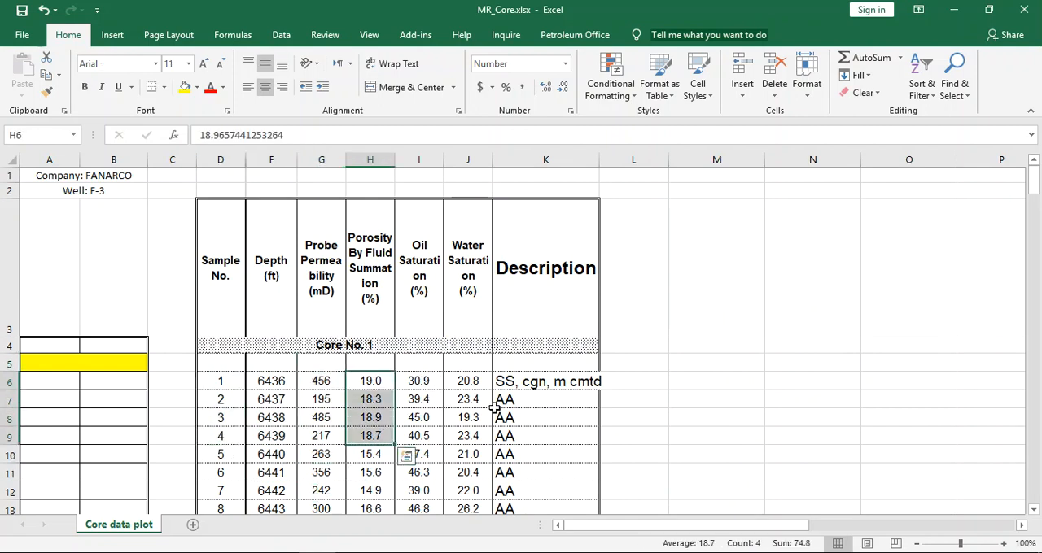
pyautogui.scroll(-3)
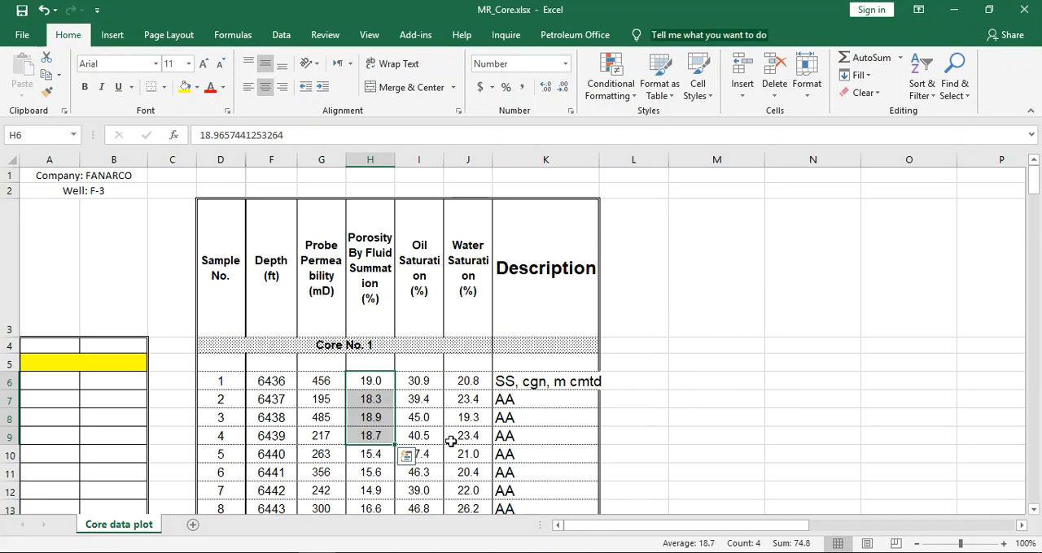
pyautogui.moveTo(515, 399)
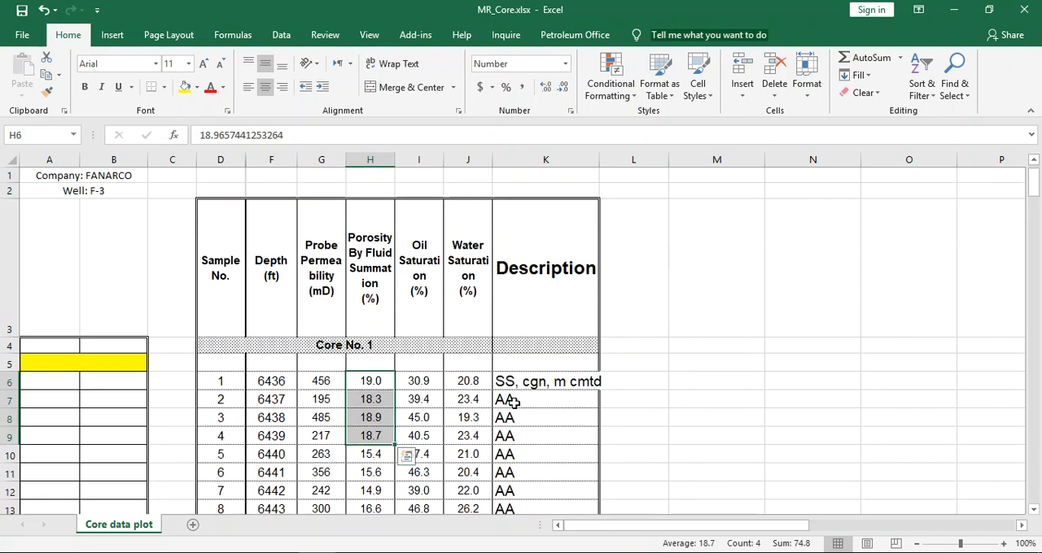
pyautogui.moveTo(383, 399)
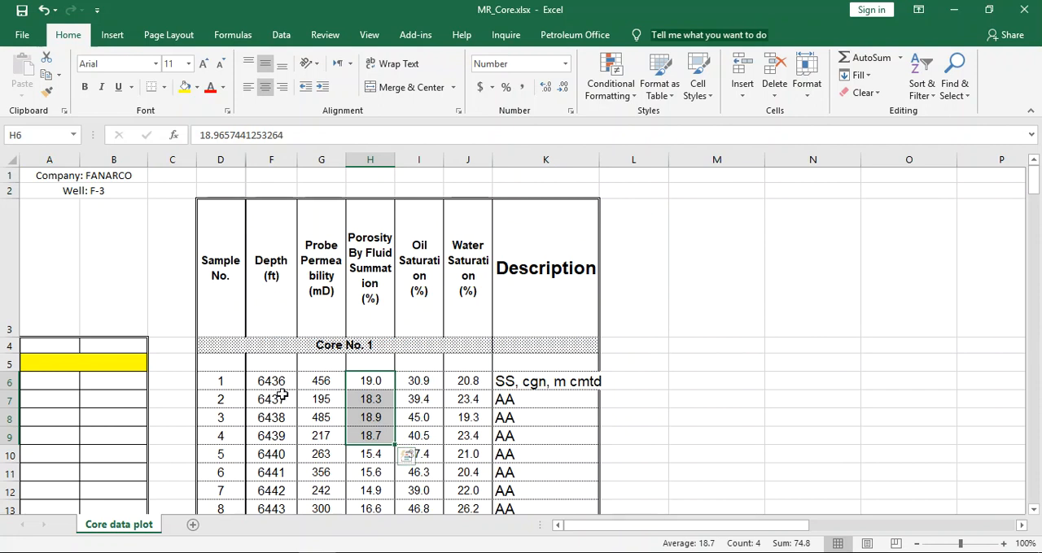
pyautogui.moveTo(281, 436)
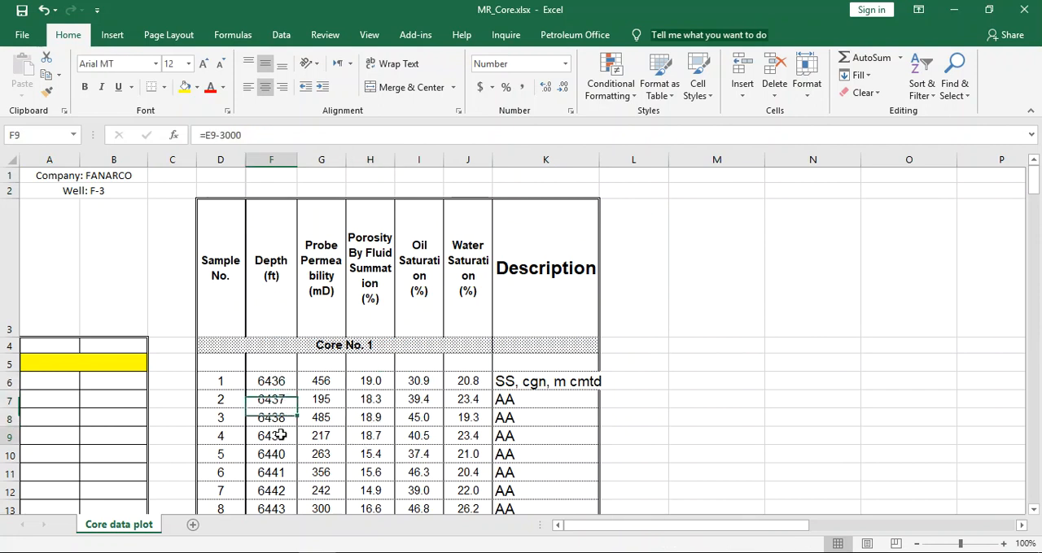
pyautogui.scroll(-3)
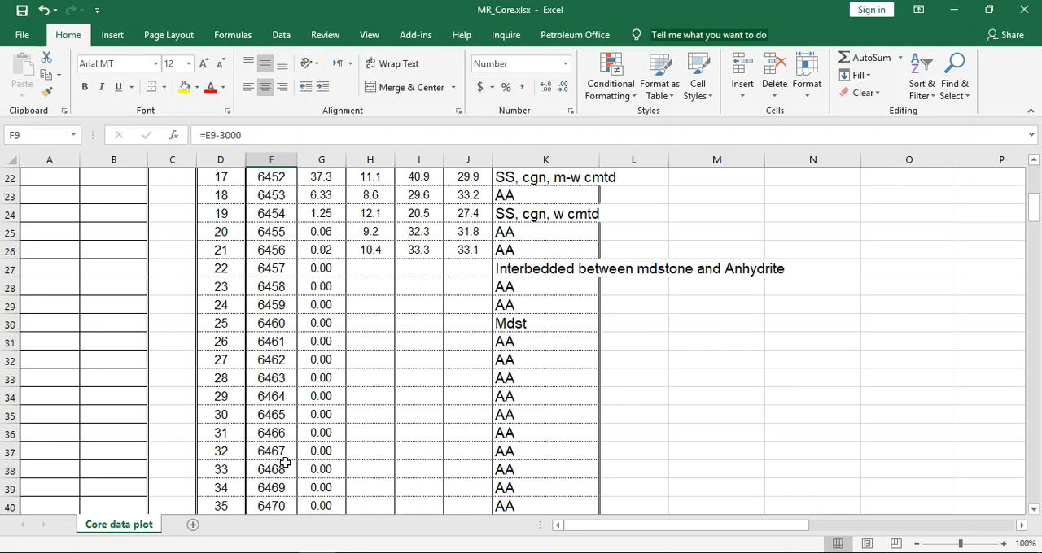
pyautogui.scroll(-3)
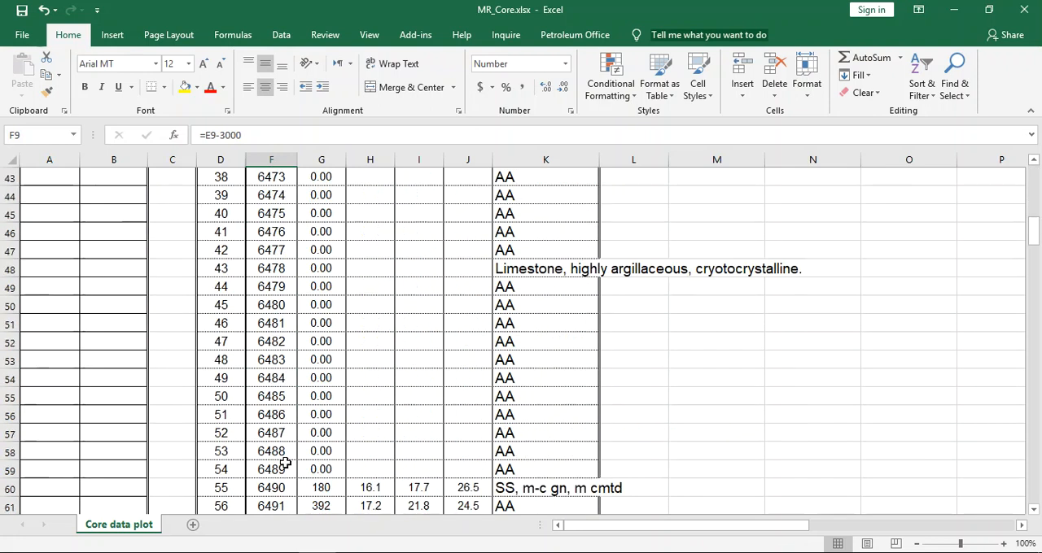
pyautogui.scroll(-3)
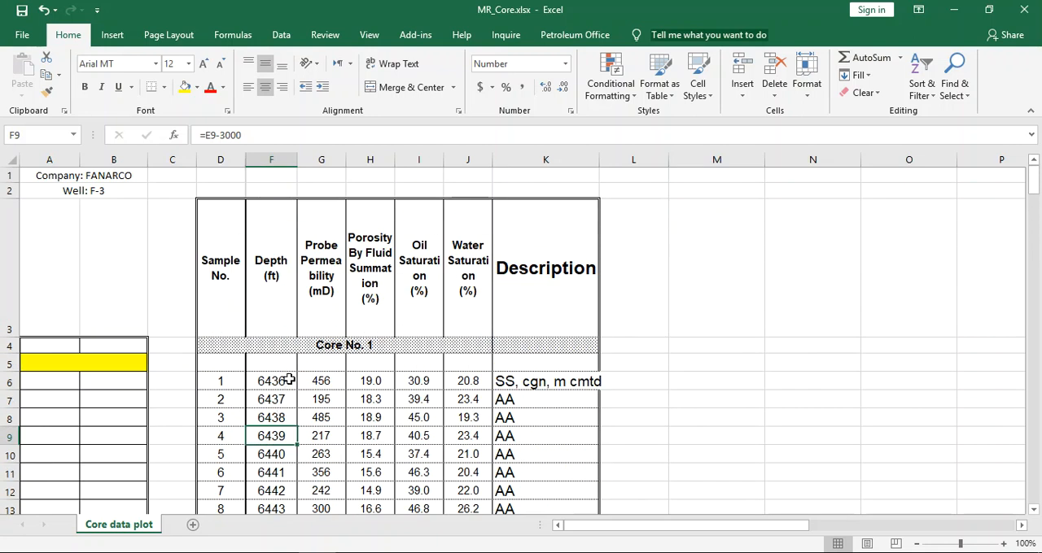
pyautogui.moveTo(271, 399)
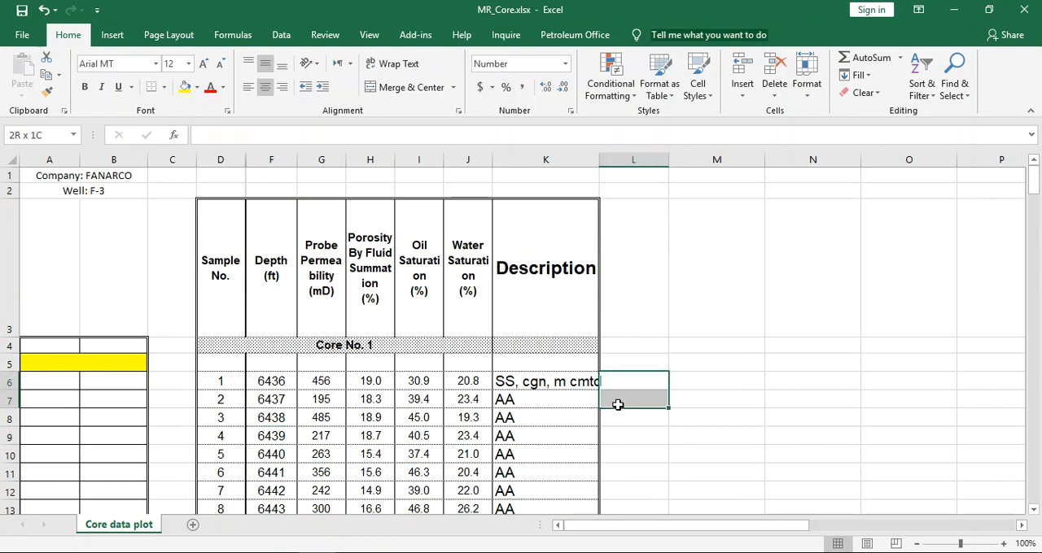
pyautogui.click(632, 381)
pyautogui.write('=')
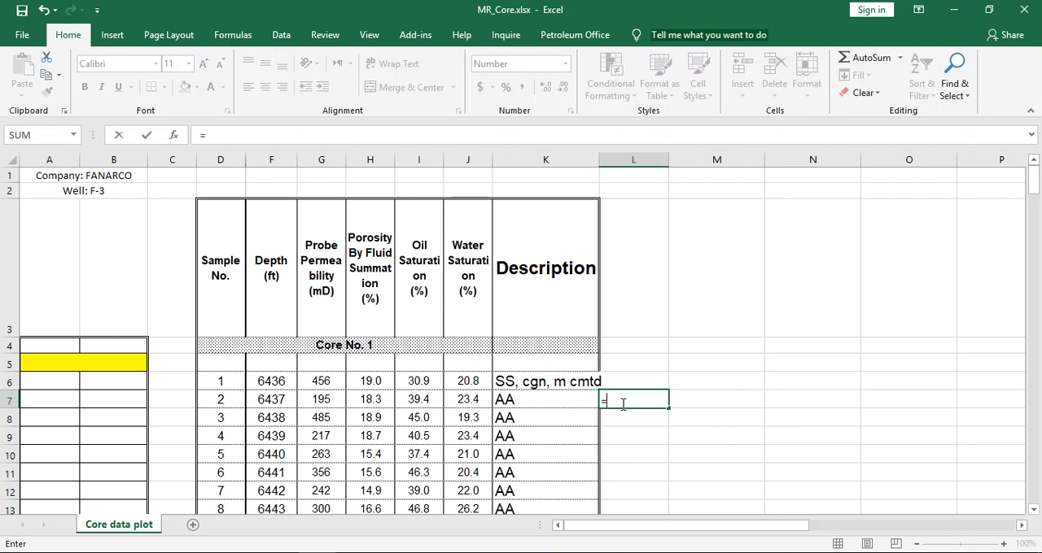
pyautogui.click(271, 398)
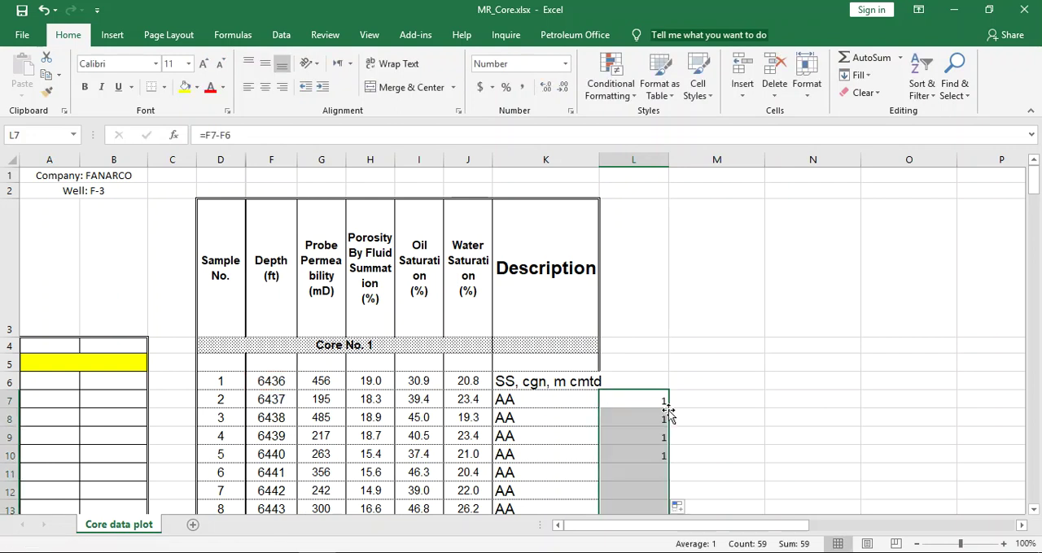
pyautogui.scroll(-3)
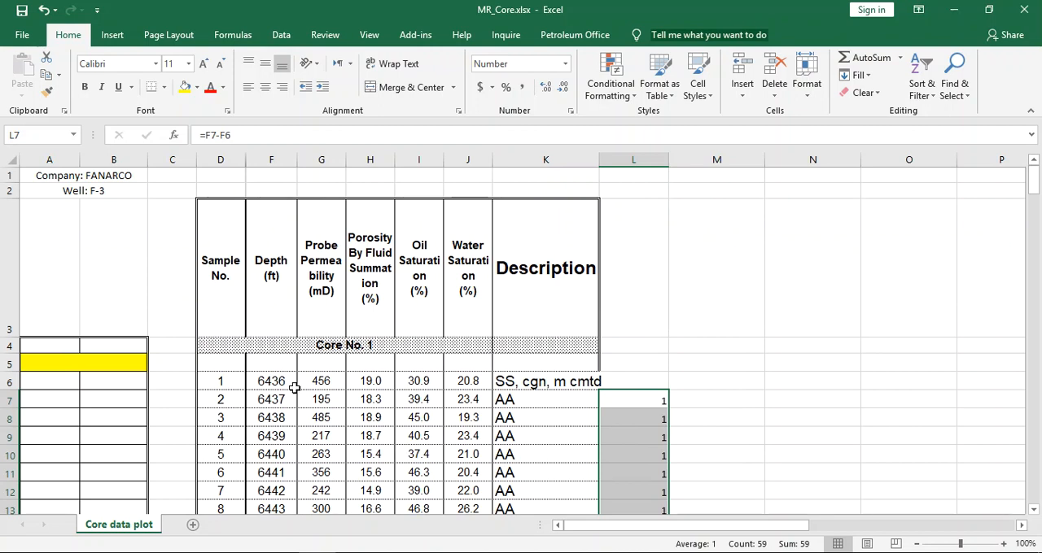
pyautogui.moveTo(277, 399)
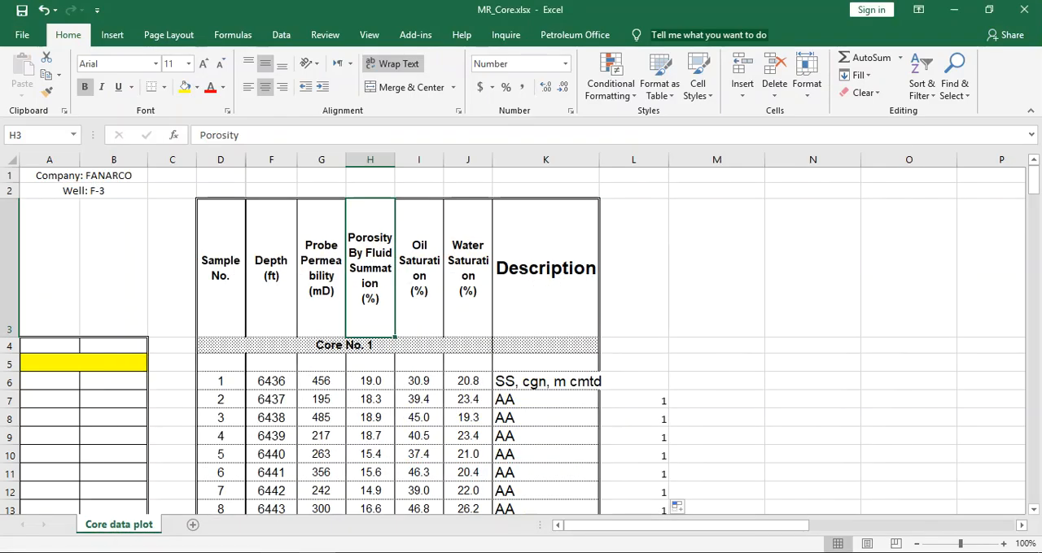
pyautogui.moveTo(709, 396)
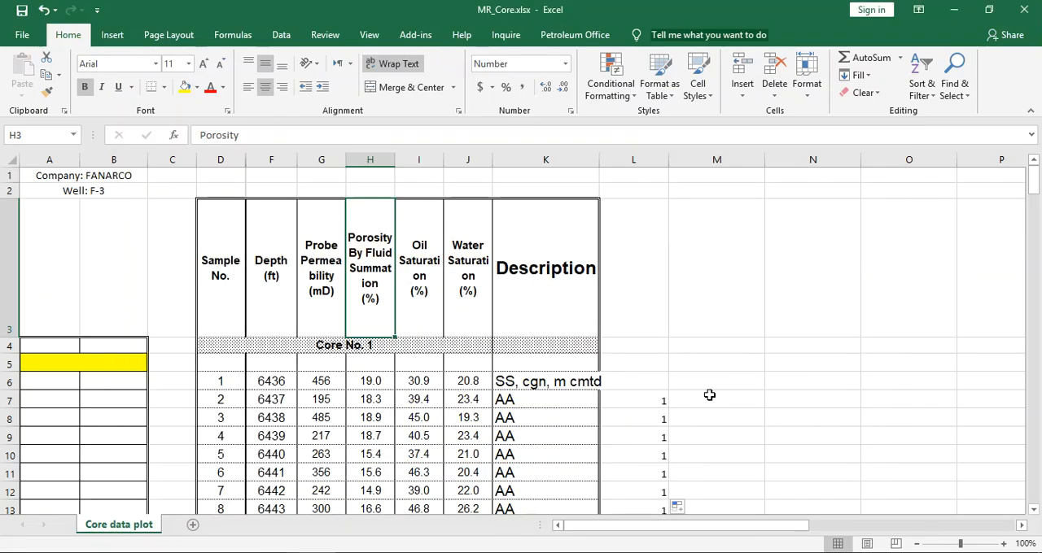
pyautogui.moveTo(395, 357)
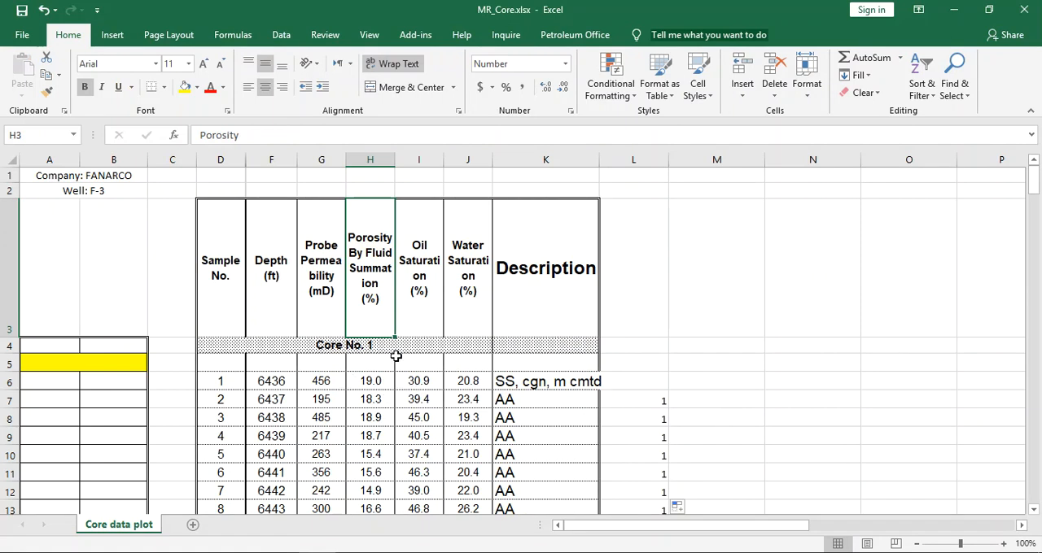
pyautogui.moveTo(584, 371)
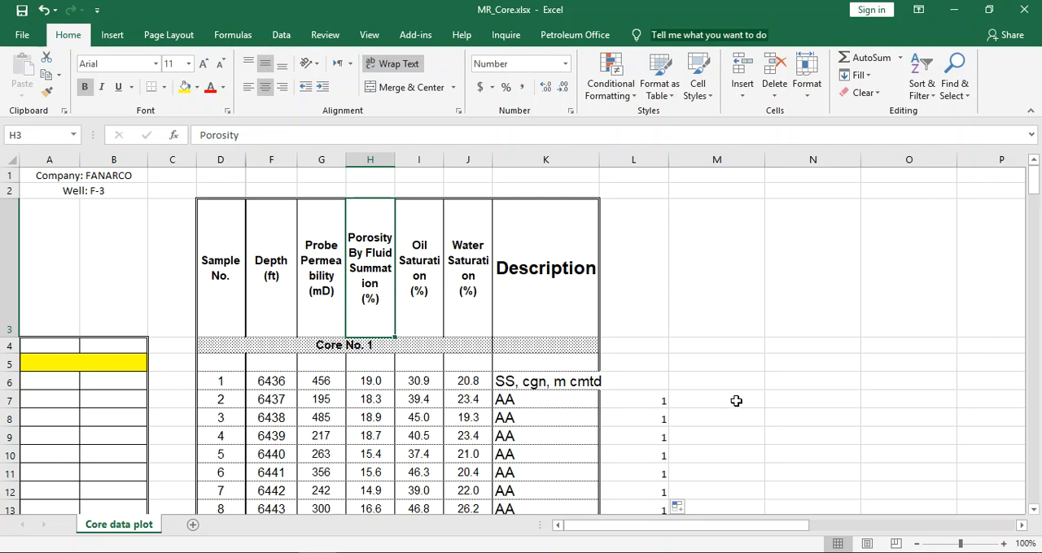
pyautogui.moveTo(722, 298)
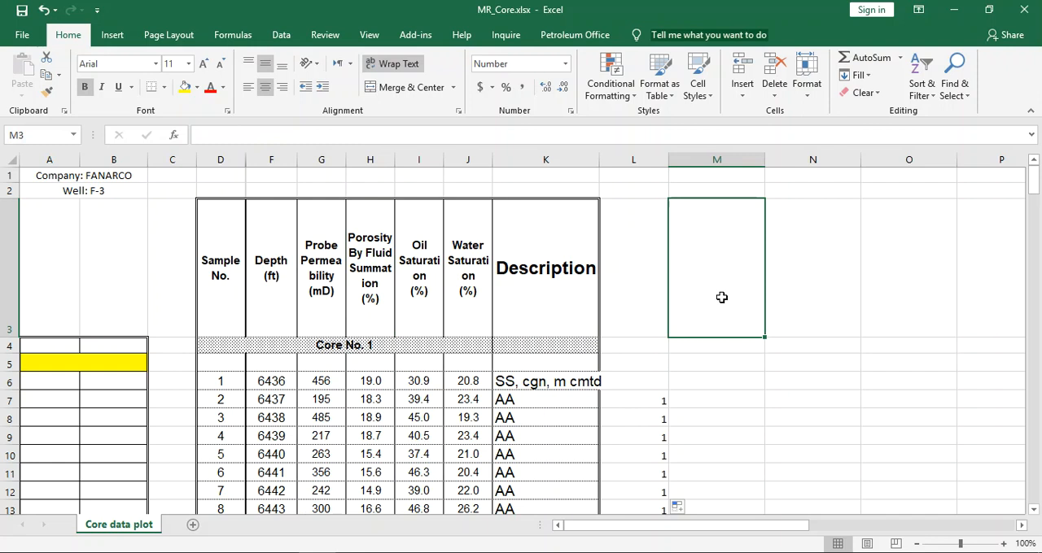
# Step: Type the header 'Storage capacity,' into cell M3 beside the depth-interval column
pyautogui.write('s')
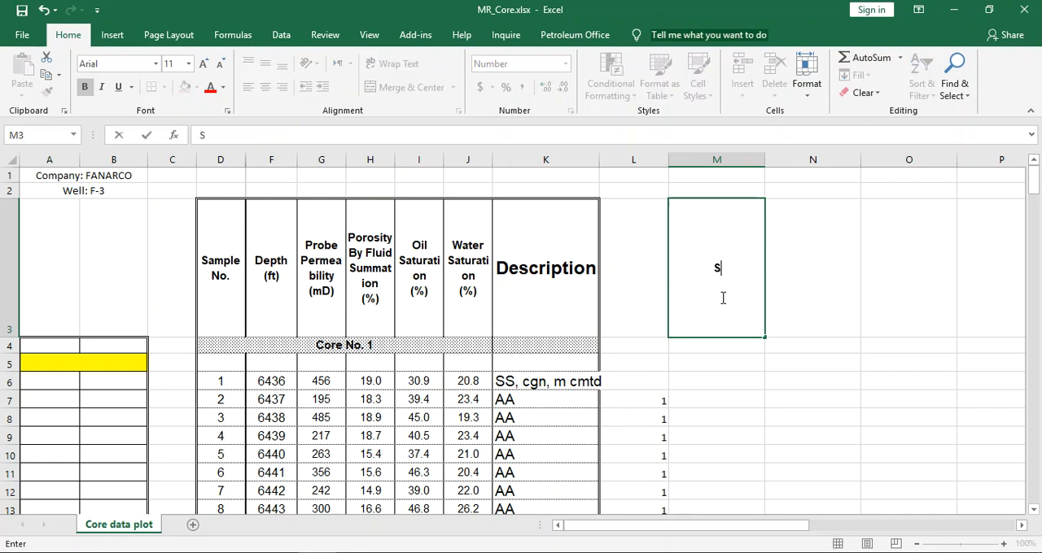
pyautogui.write('torage capacity')
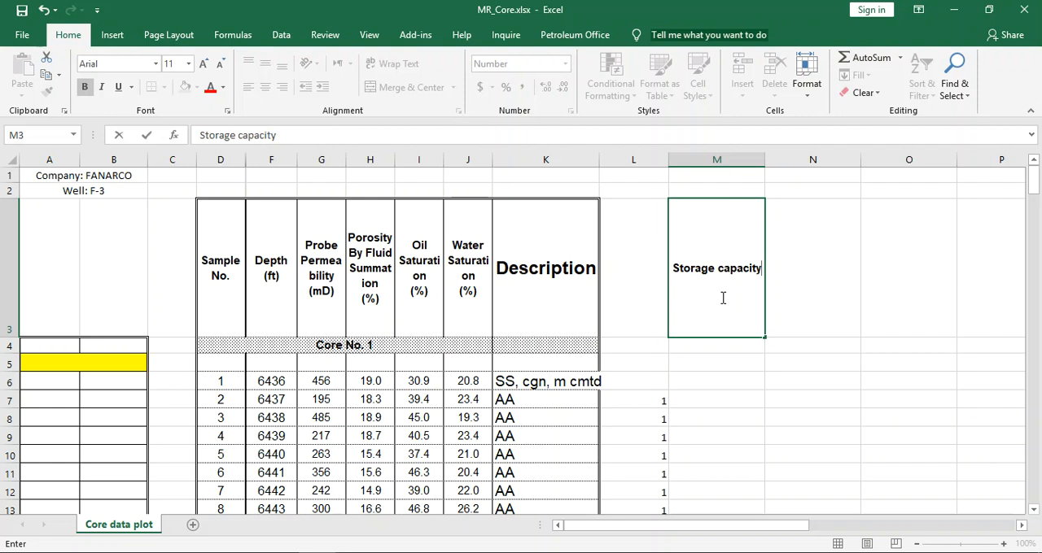
pyautogui.write(',')
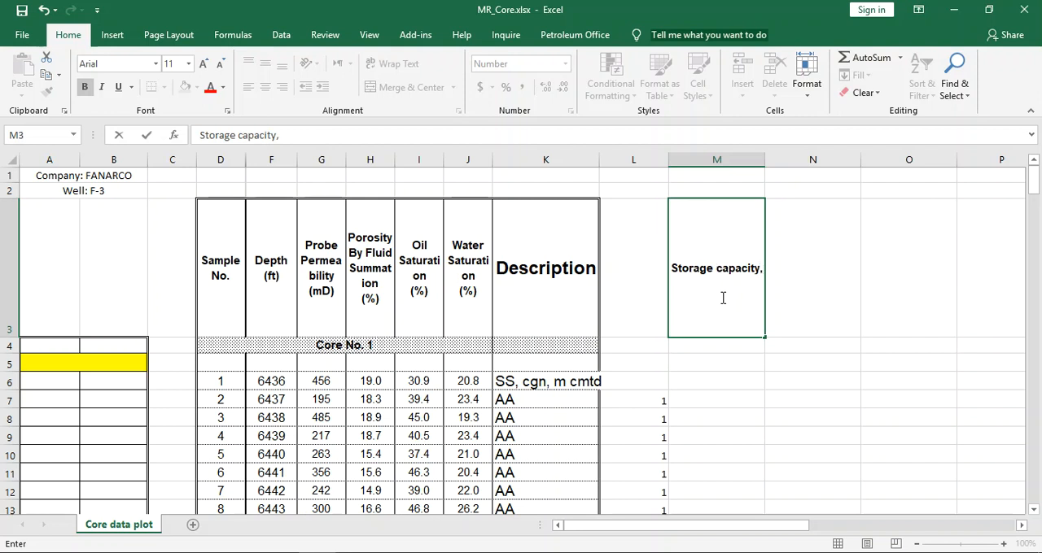
pyautogui.click(717, 190)
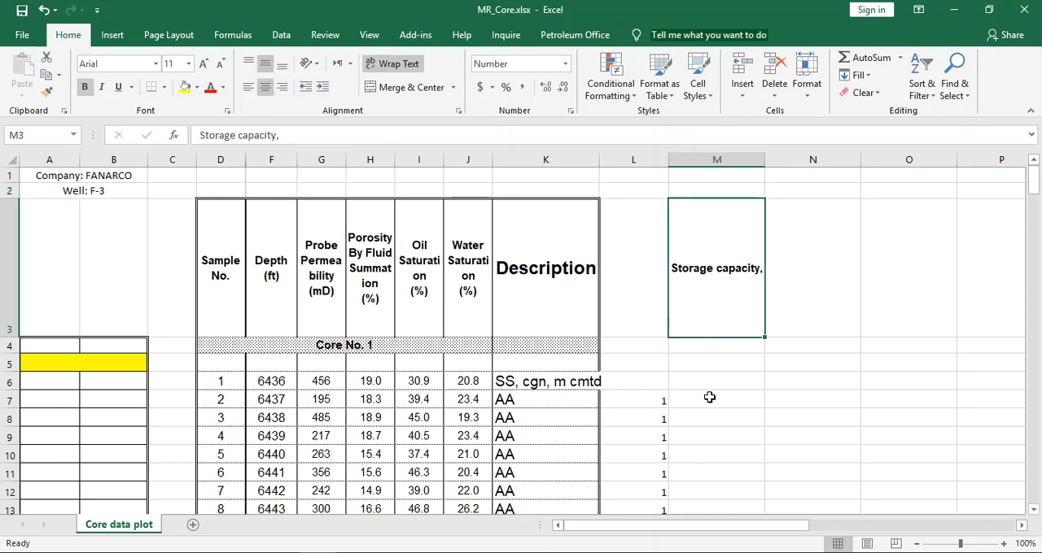
pyautogui.click(715, 381)
pyautogui.write('=')
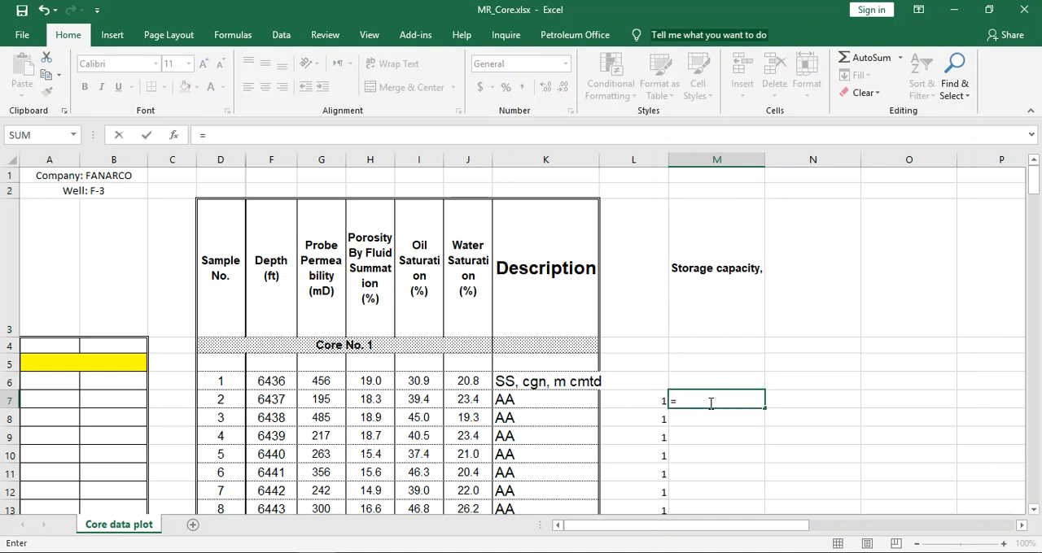
# Step: Enter =L7*H6 in M7 and fill the storage capacity formula down column M
pyautogui.click(633, 402)
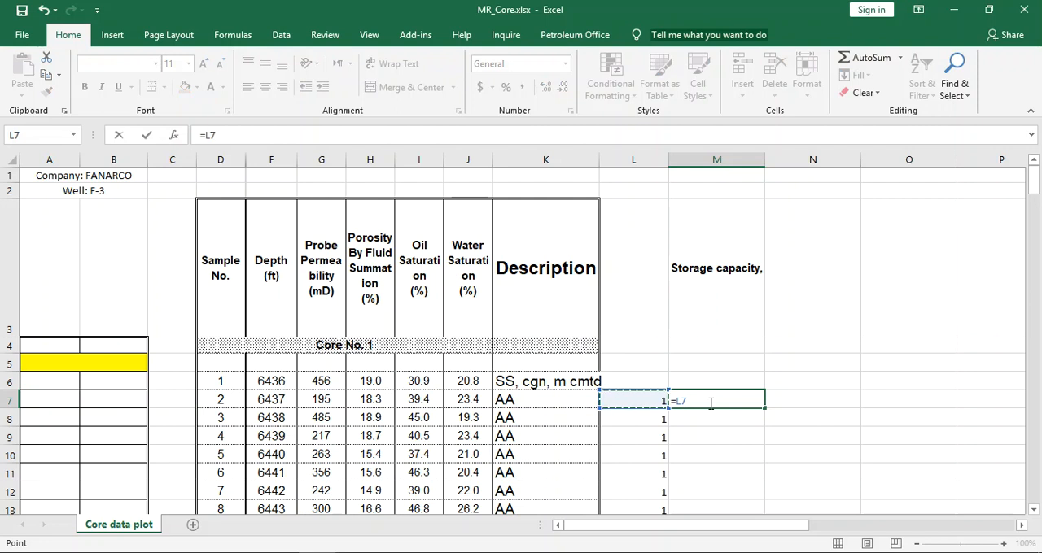
pyautogui.write('*')
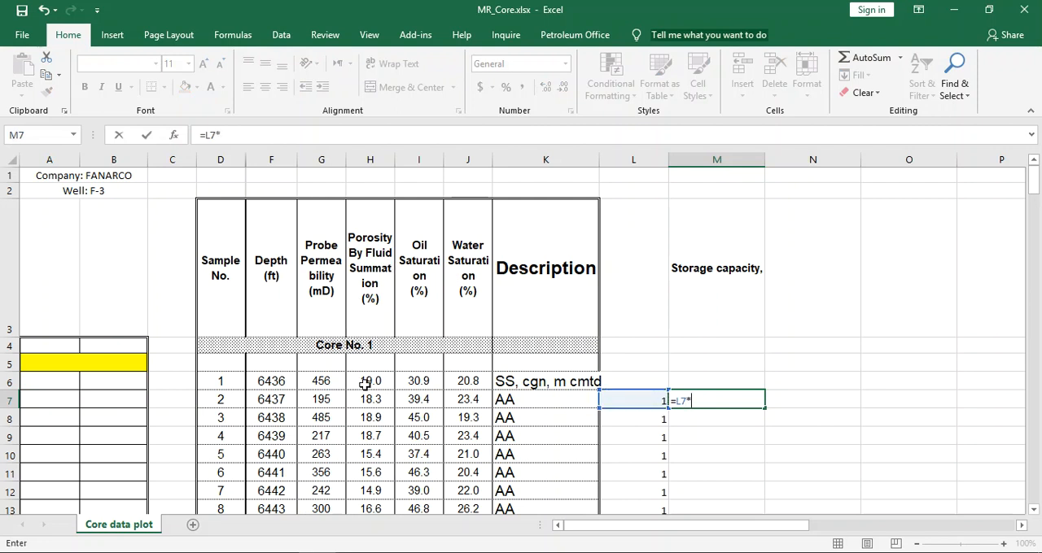
pyautogui.press('Enter')
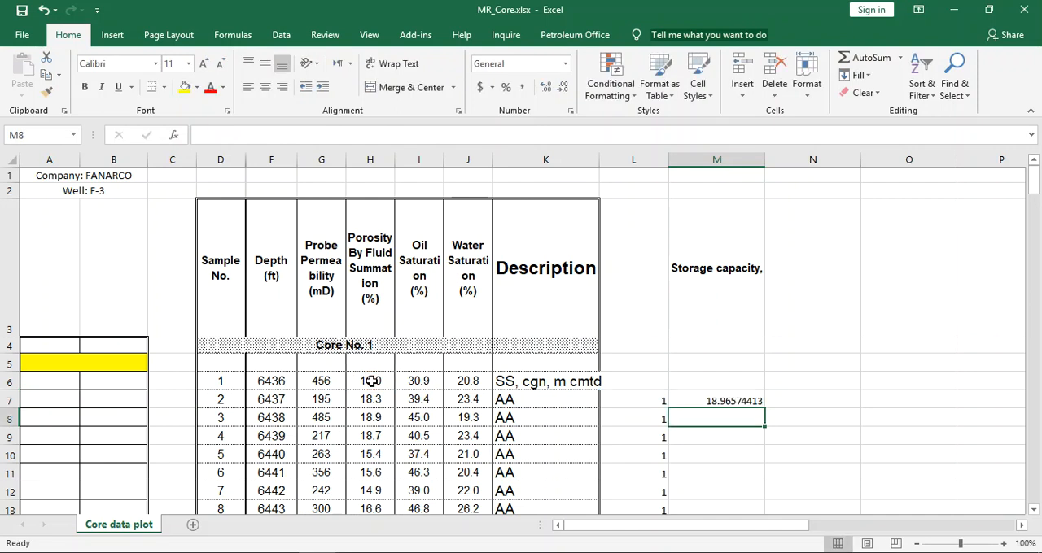
pyautogui.scroll(-3)
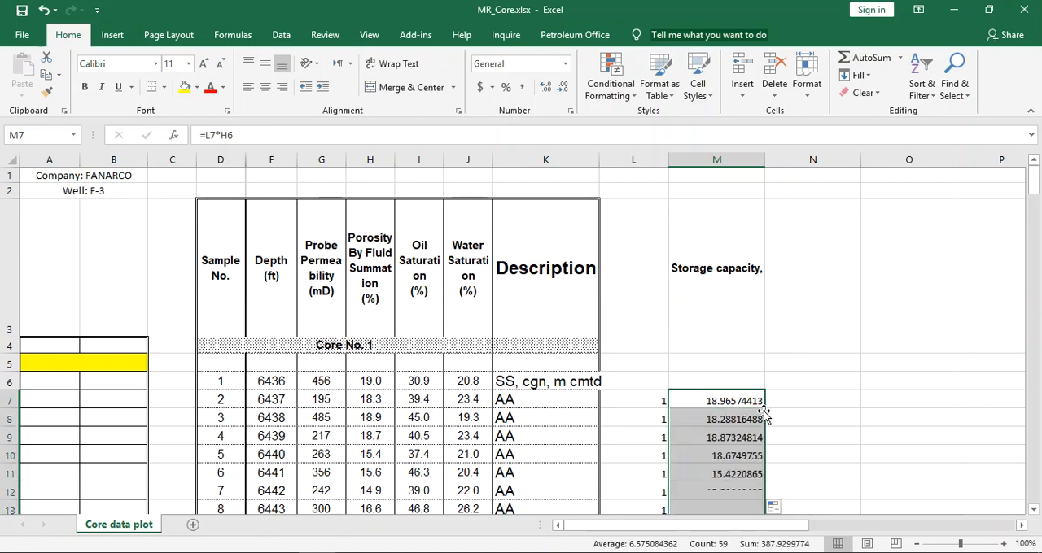
pyautogui.scroll(-3)
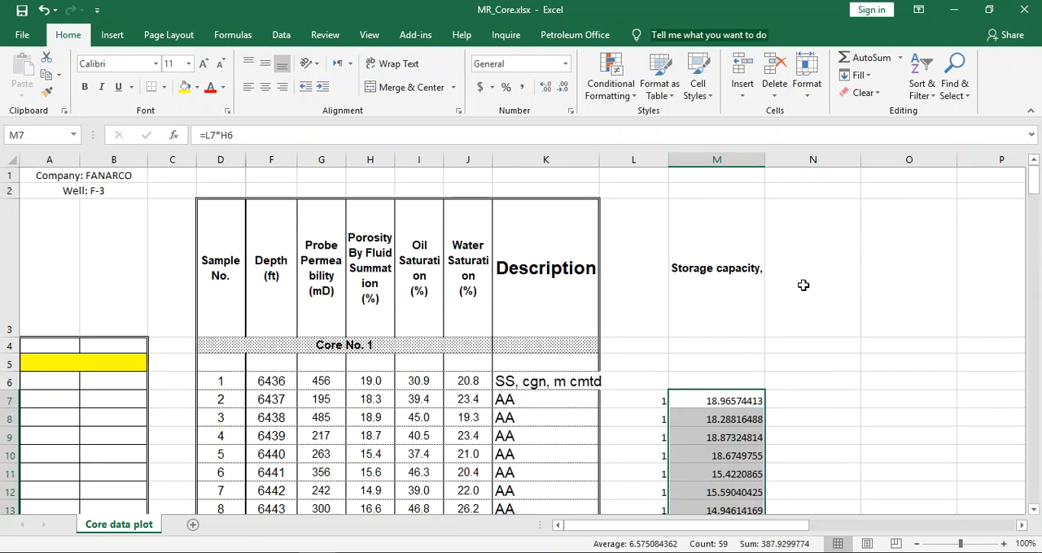
pyautogui.click(813, 267)
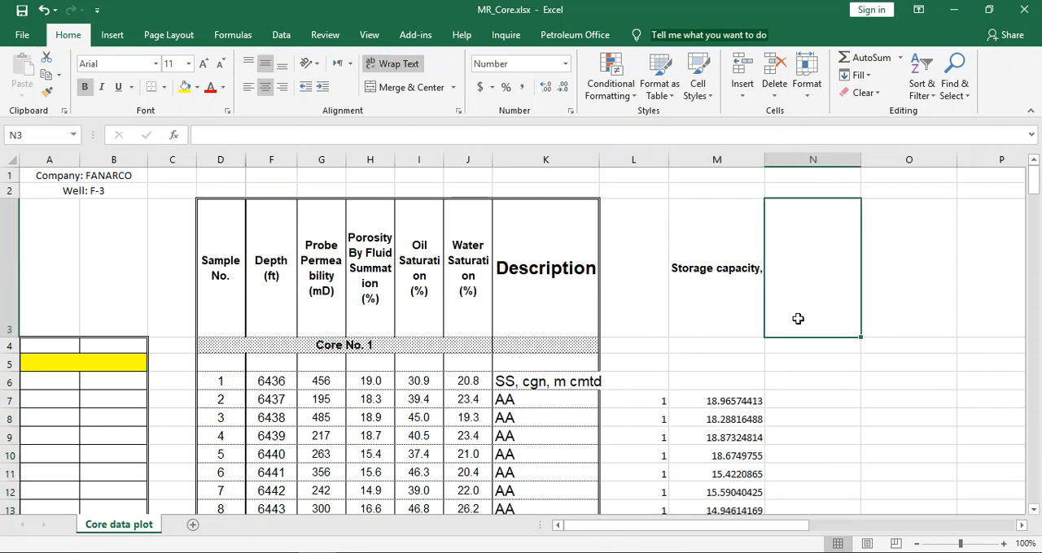
pyautogui.moveTo(799, 305)
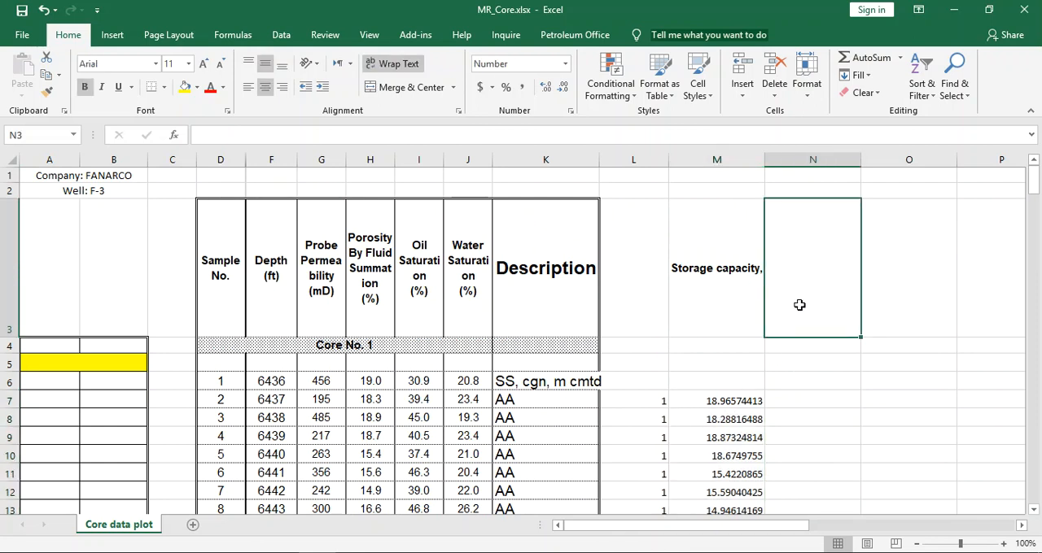
pyautogui.moveTo(809, 307)
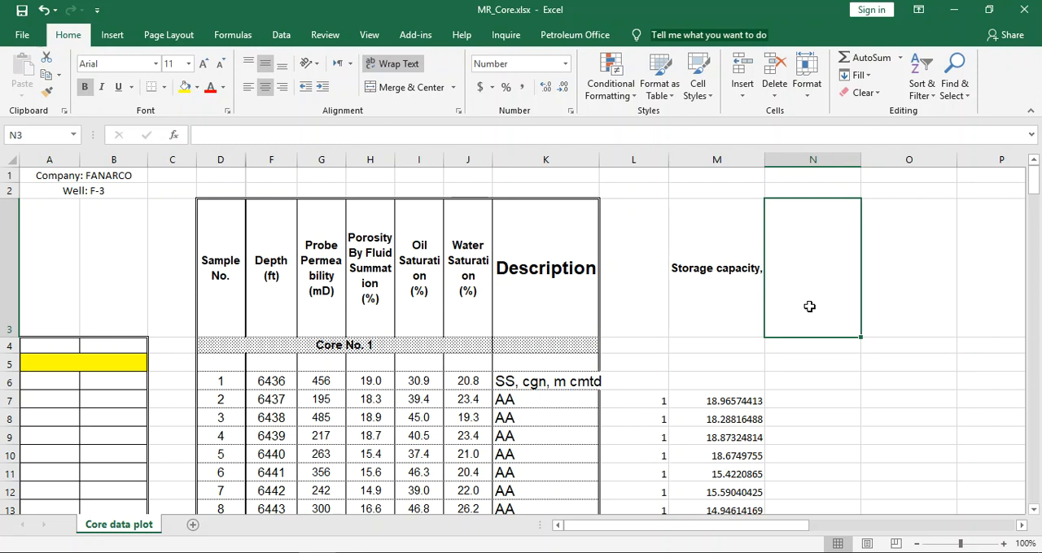
# Step: Add the 'Cum Storage capacity' column with =M7 in N7 and =N7+M8 running totals
pyautogui.write('Cum S')
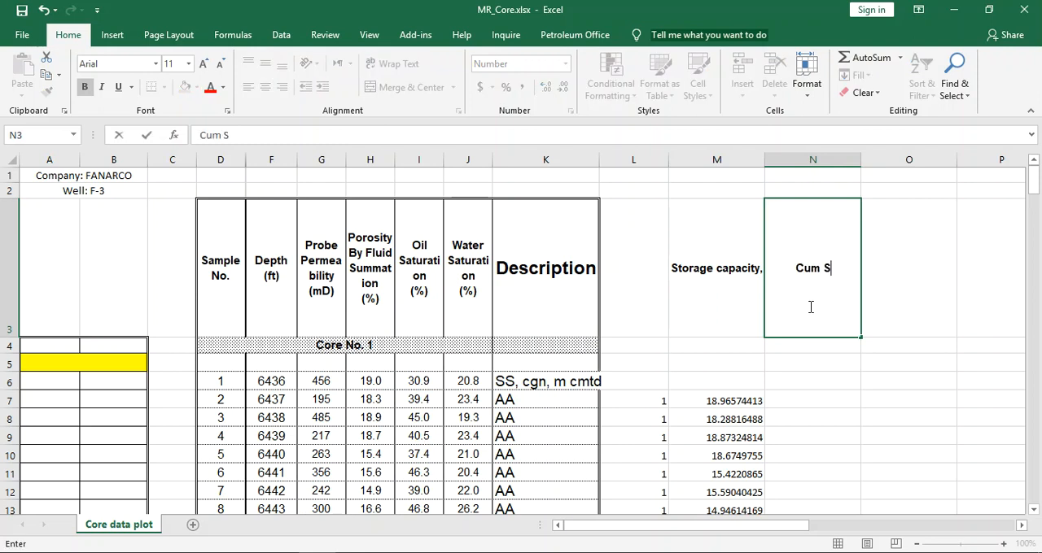
pyautogui.write('torage capacity')
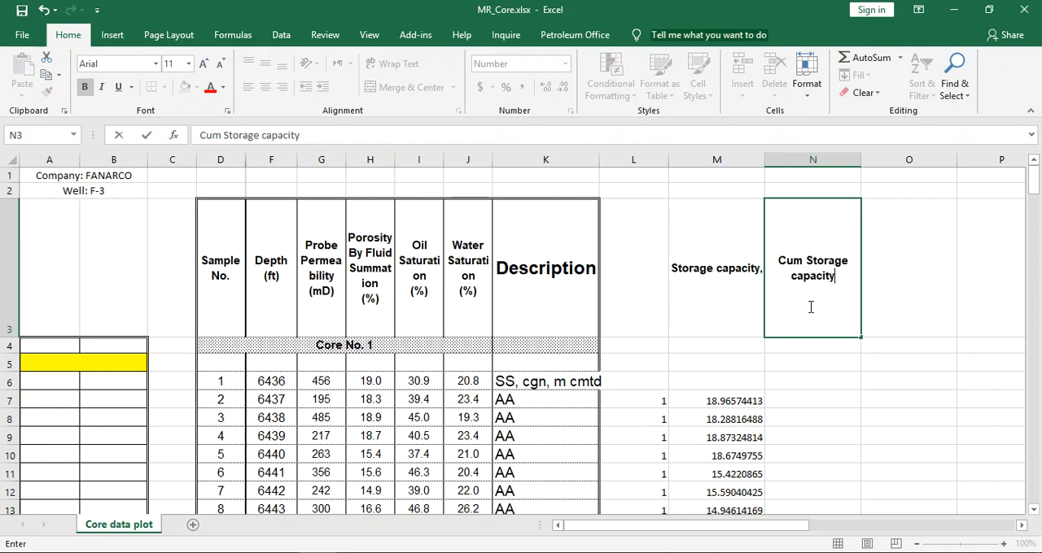
pyautogui.click(811, 402)
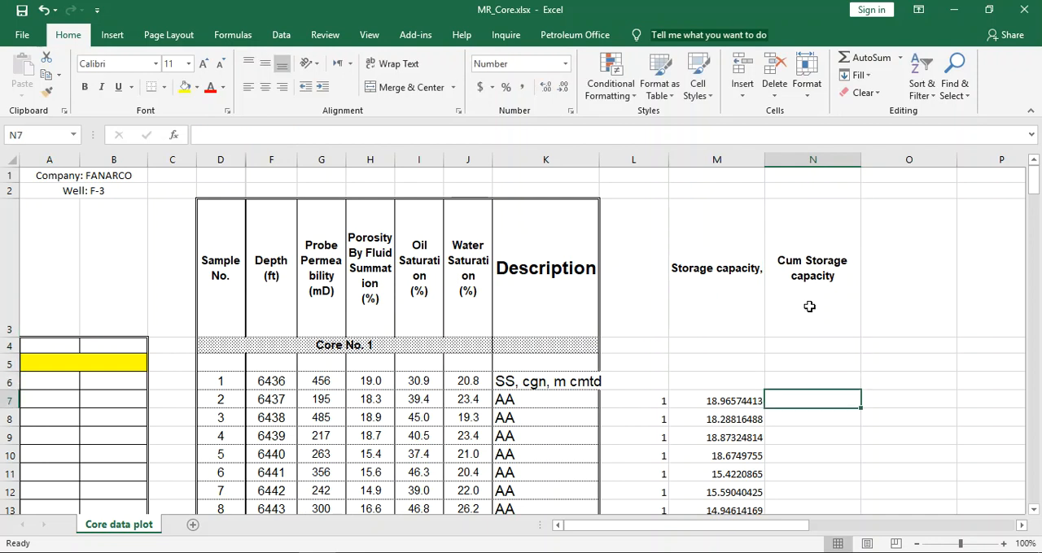
pyautogui.write('=M7')
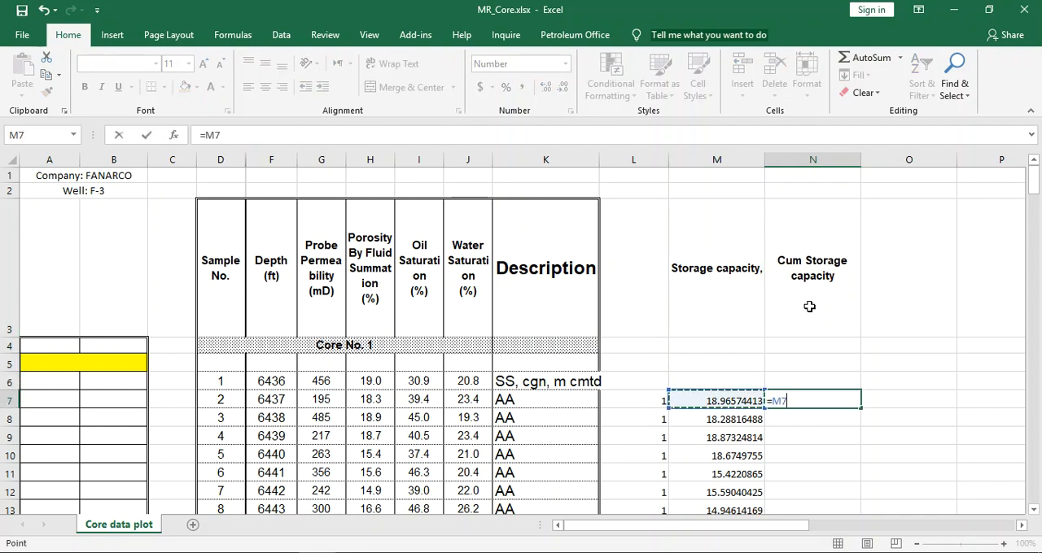
pyautogui.press('Enter')
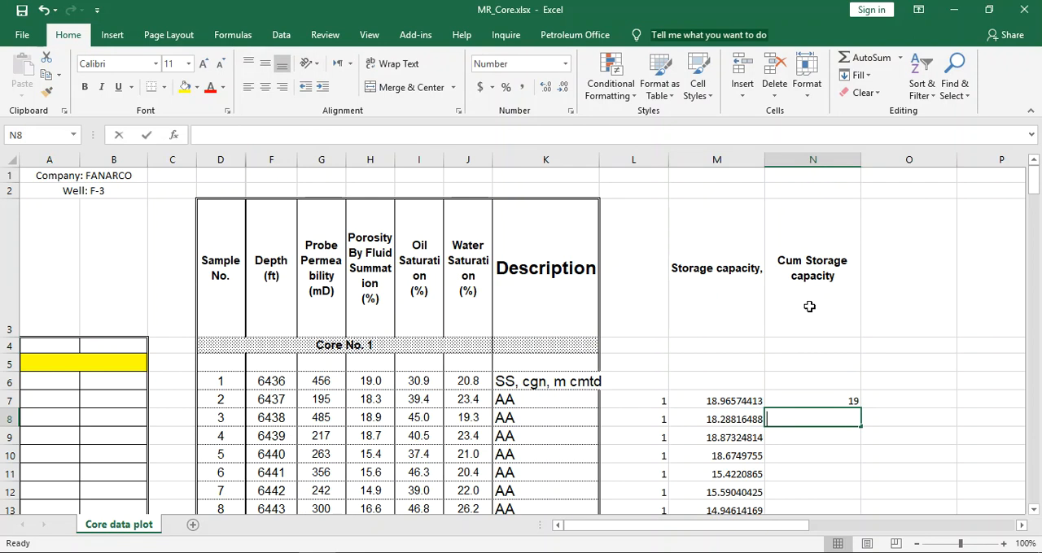
pyautogui.write('=N7+M8')
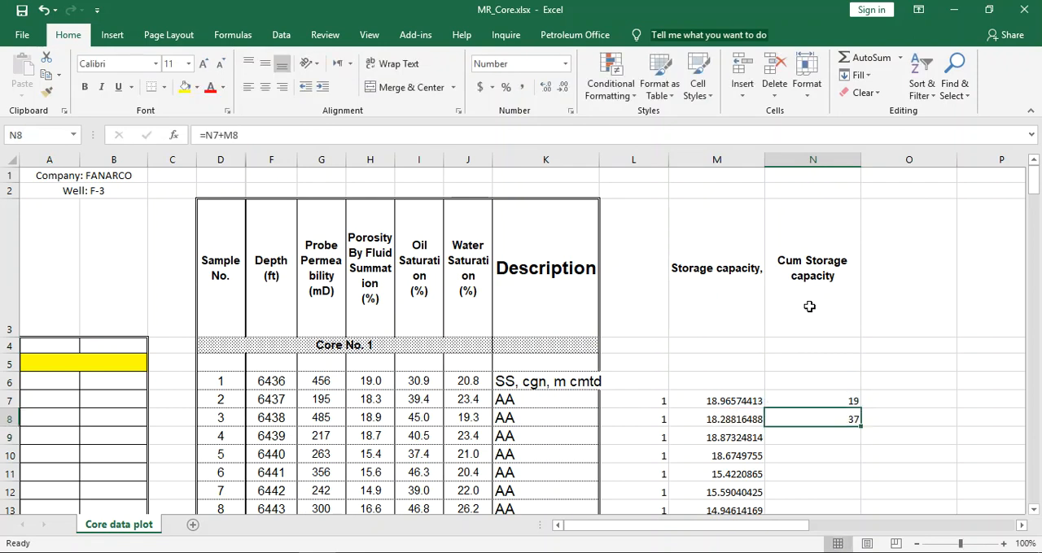
pyautogui.scroll(-3)
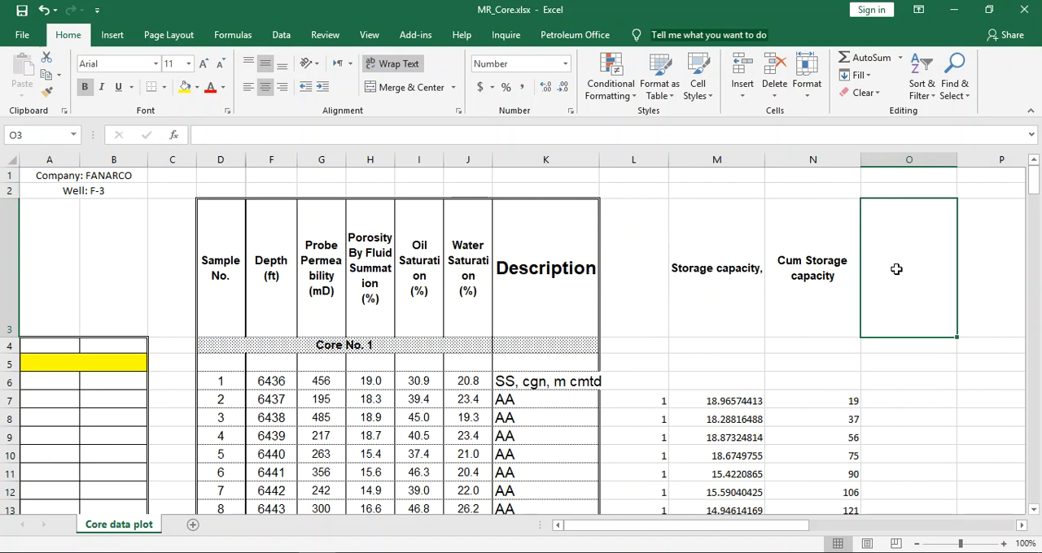
# Step: Add 'Storage capacity, frac.' in O3 with =N7/$N$65 filled down column O
pyautogui.write('Storage capacity, frac')
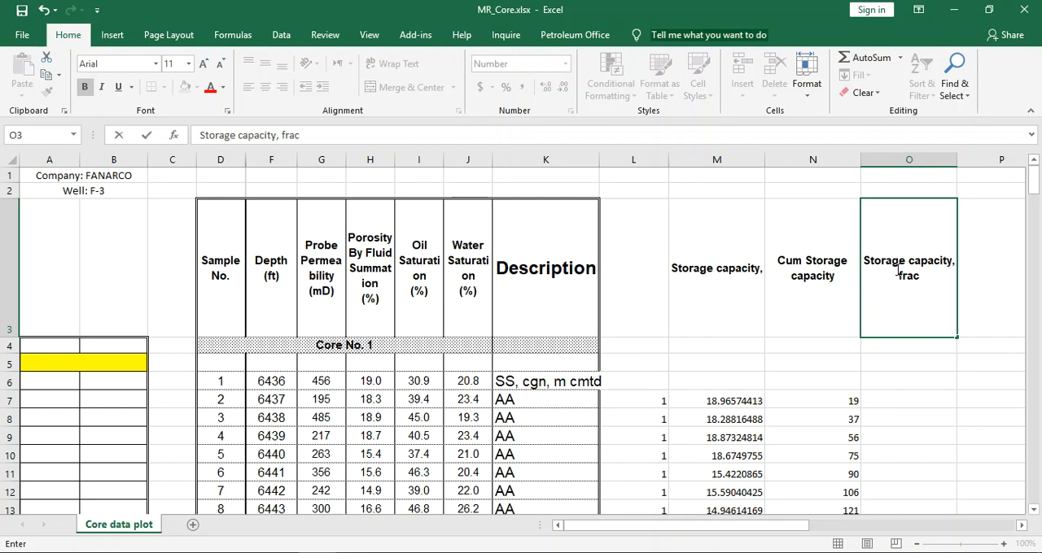
pyautogui.click(908, 401)
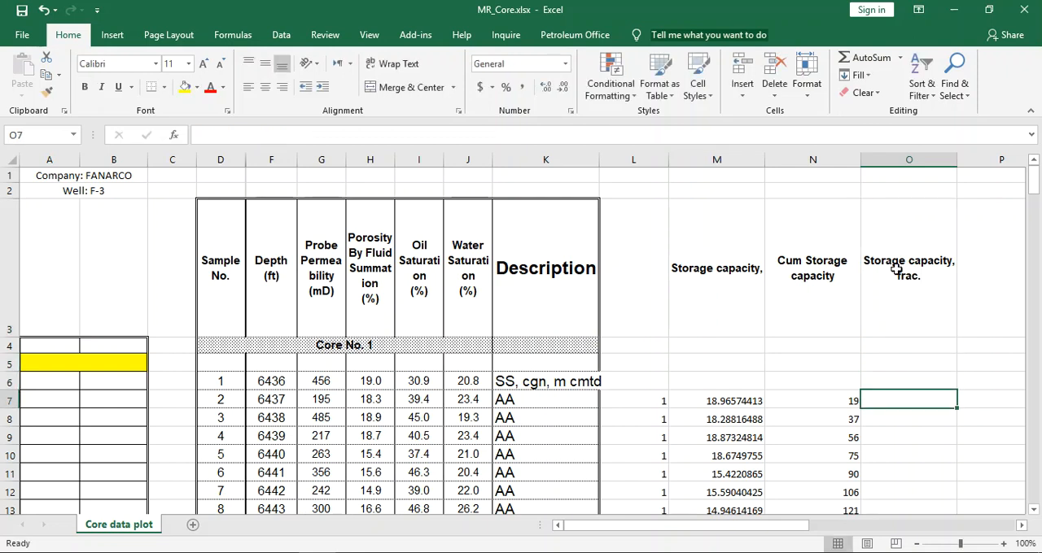
pyautogui.write('=N7/')
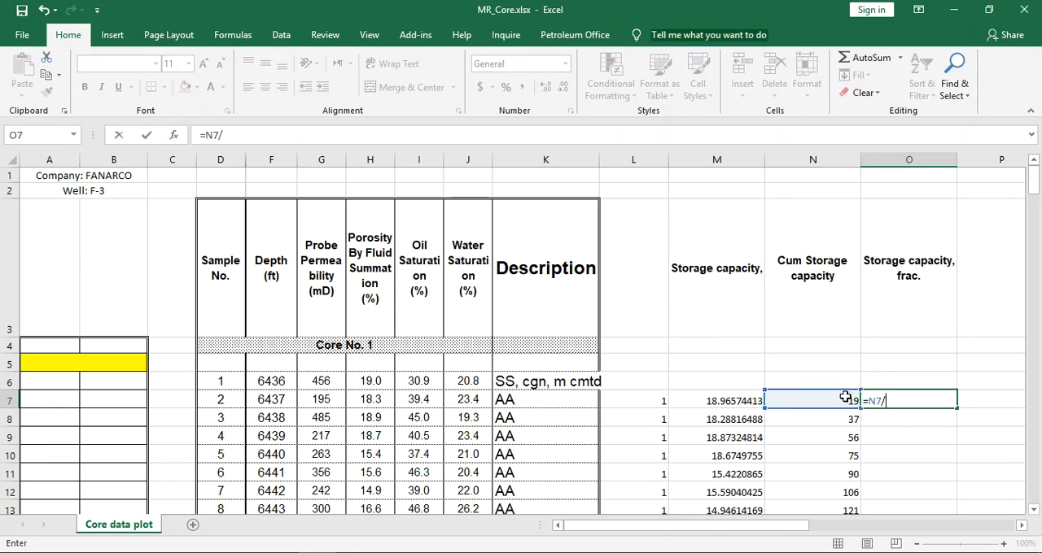
pyautogui.scroll(-3)
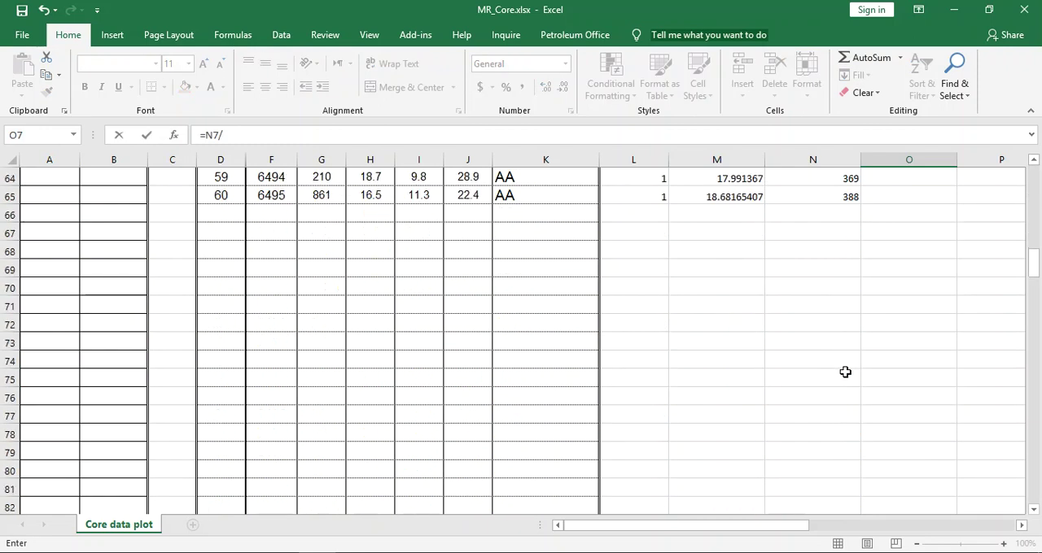
pyautogui.click(812, 250)
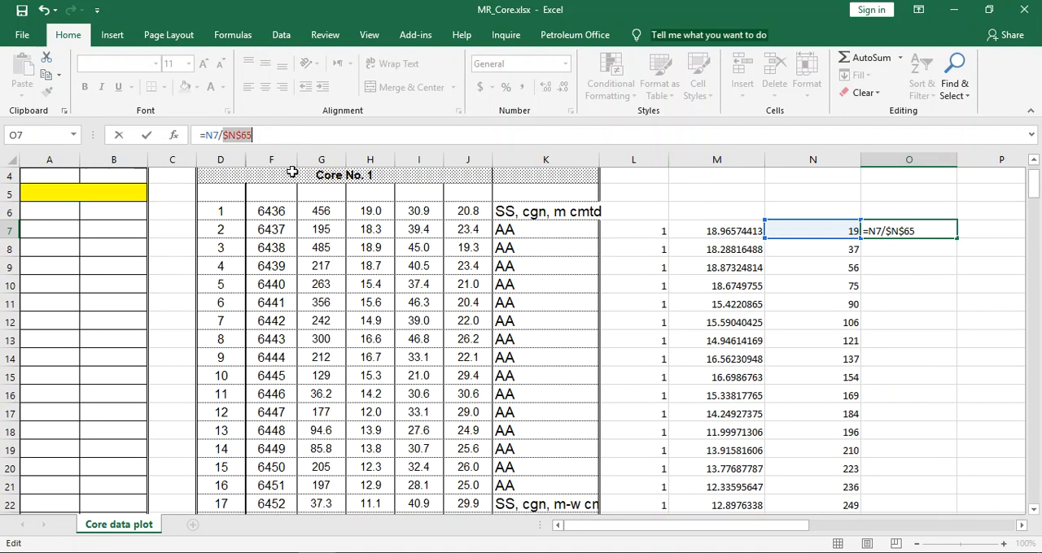
pyautogui.press('Enter')
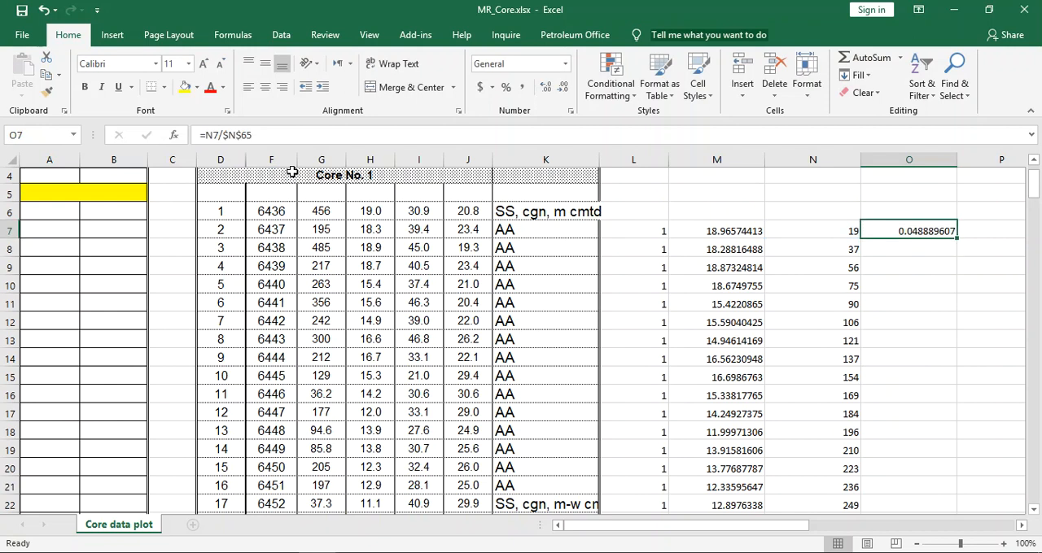
pyautogui.moveTo(959, 240)
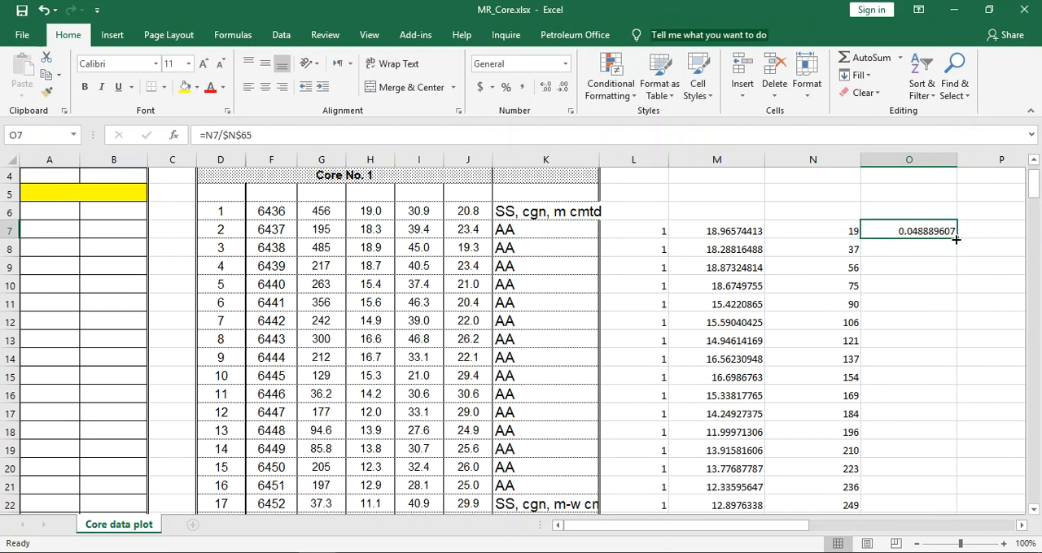
pyautogui.scroll(-3)
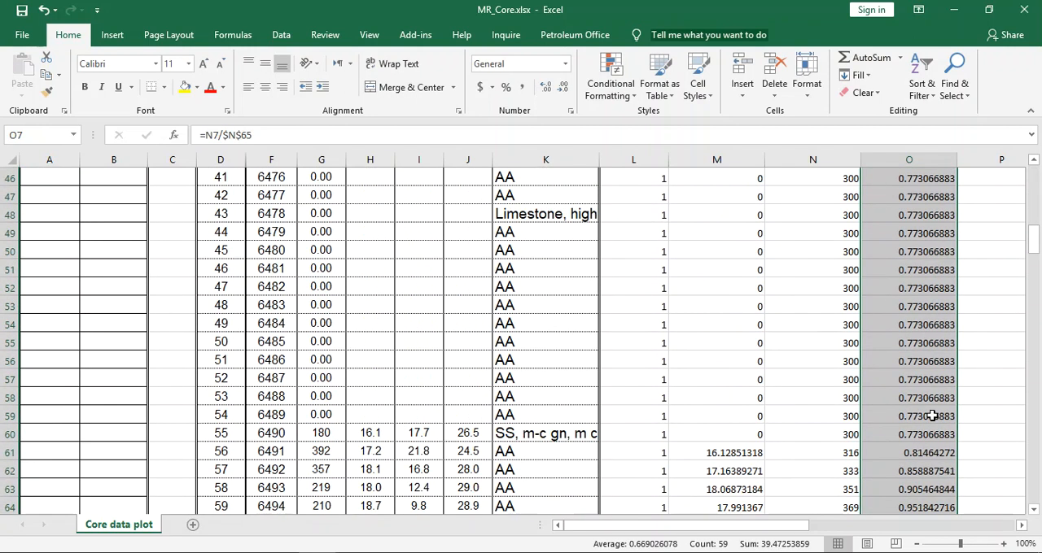
pyautogui.scroll(-3)
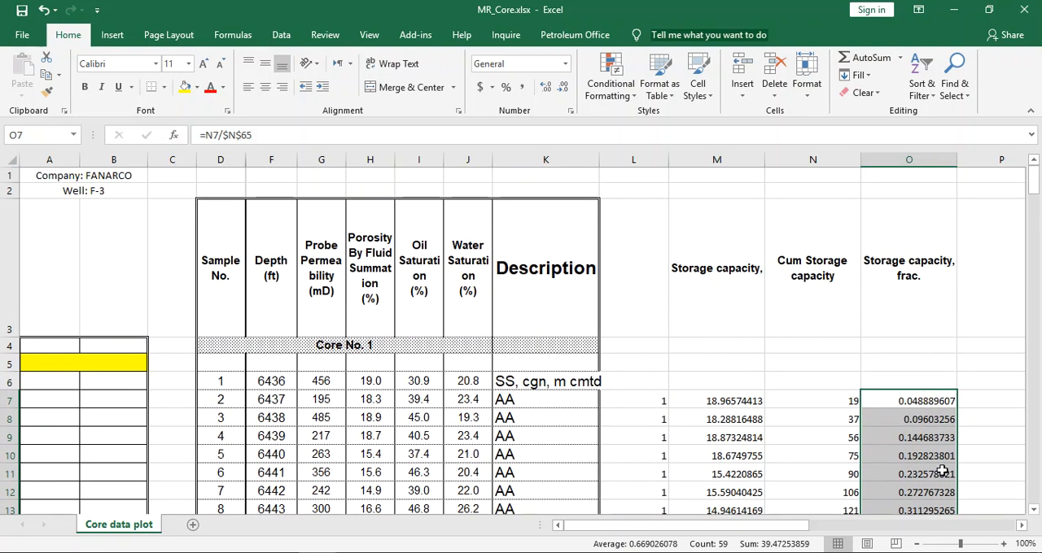
pyautogui.scroll(-3)
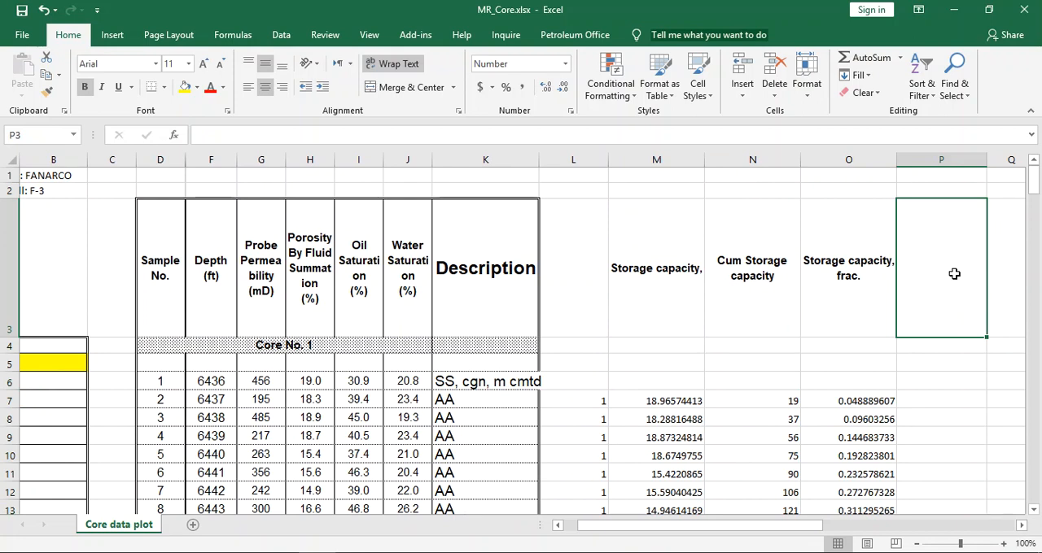
# Step: Add the 'Flow Capacity, KH' column with =G6*L7 in P7, filled down
pyautogui.write('Flow C')
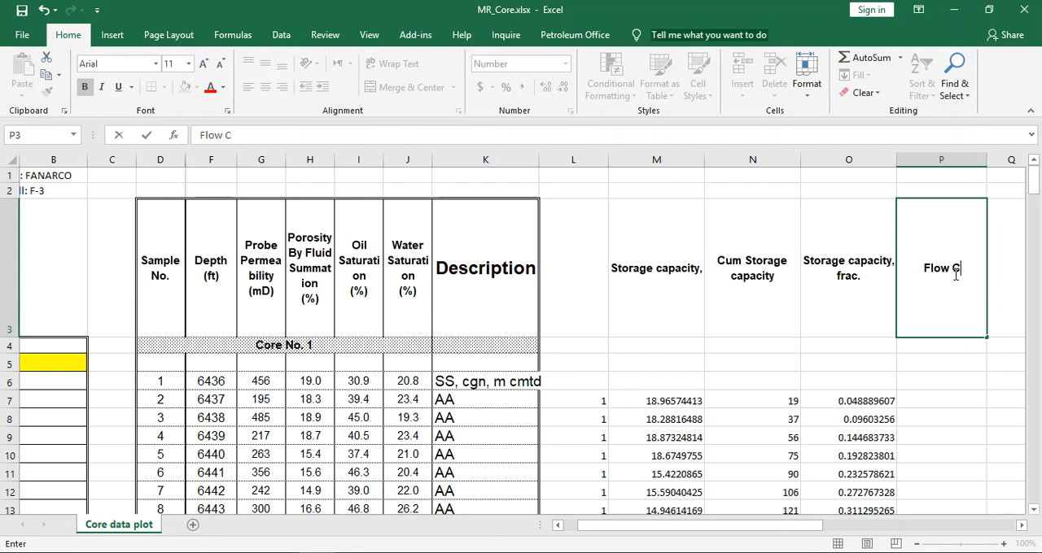
pyautogui.write('apacity')
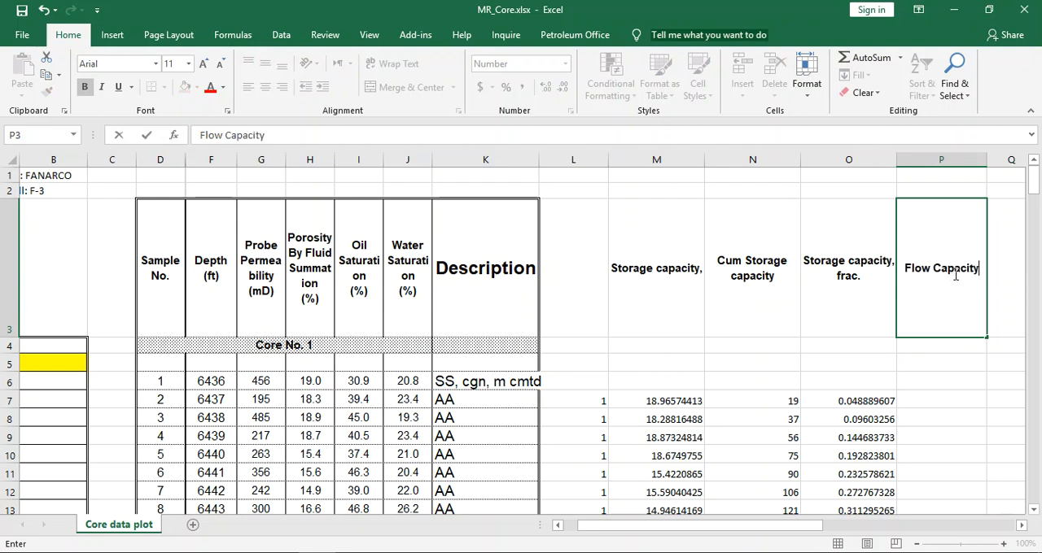
pyautogui.write(', KH')
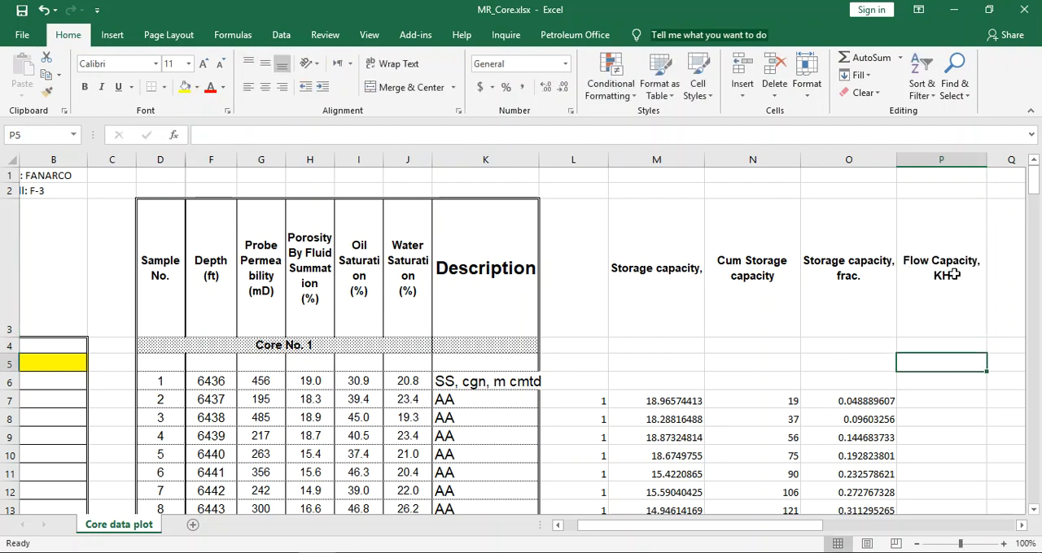
pyautogui.click(941, 400)
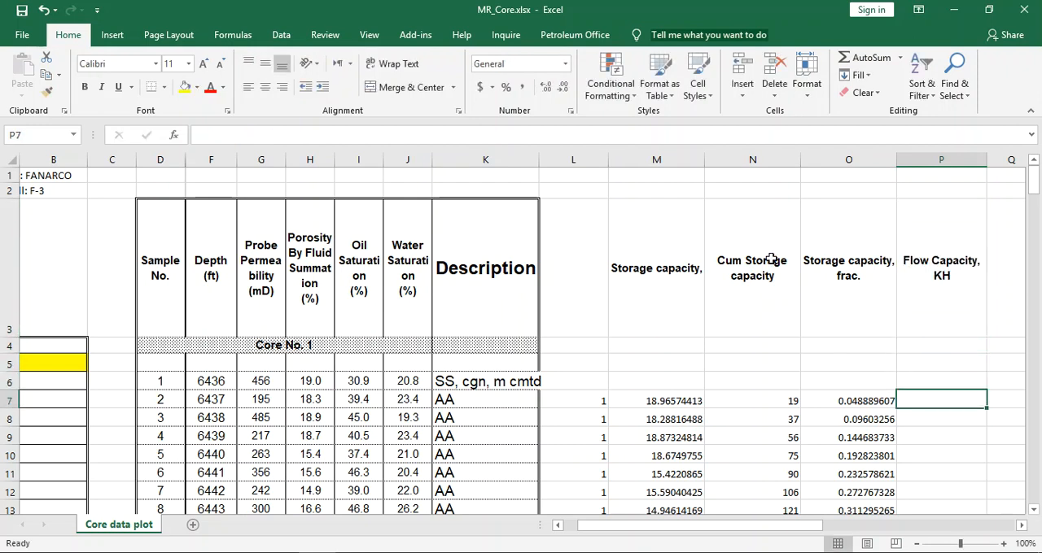
pyautogui.moveTo(311, 339)
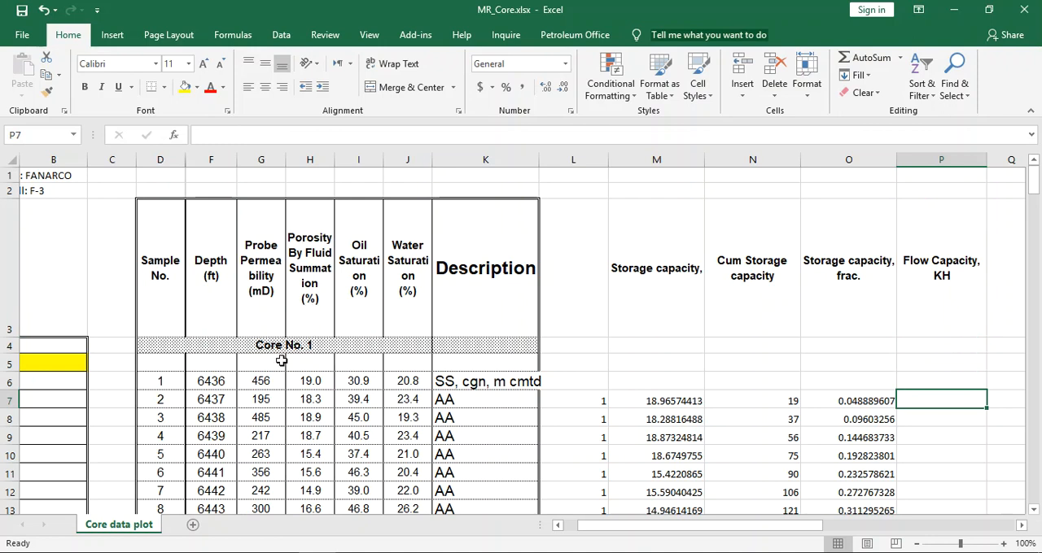
pyautogui.moveTo(937, 435)
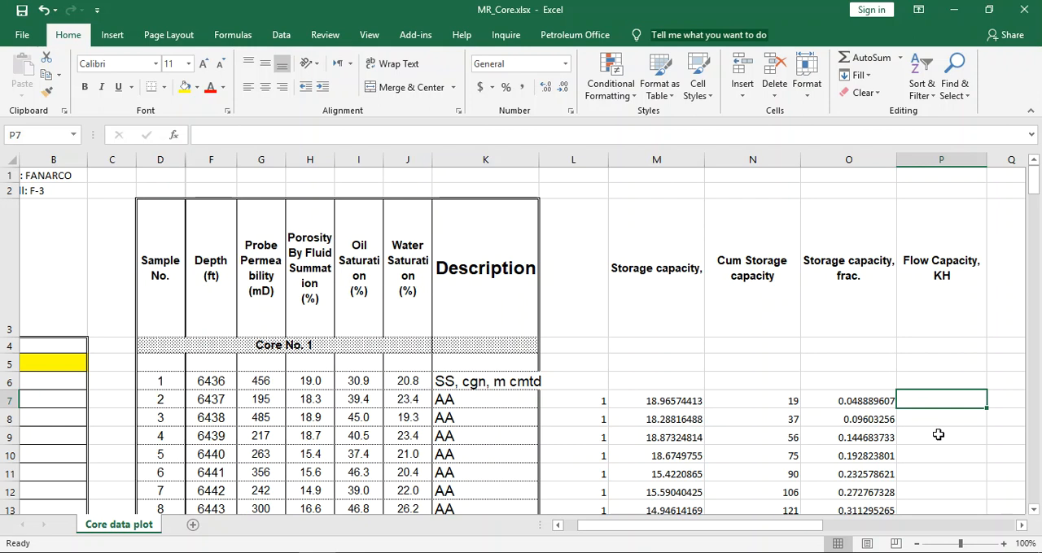
pyautogui.write('=')
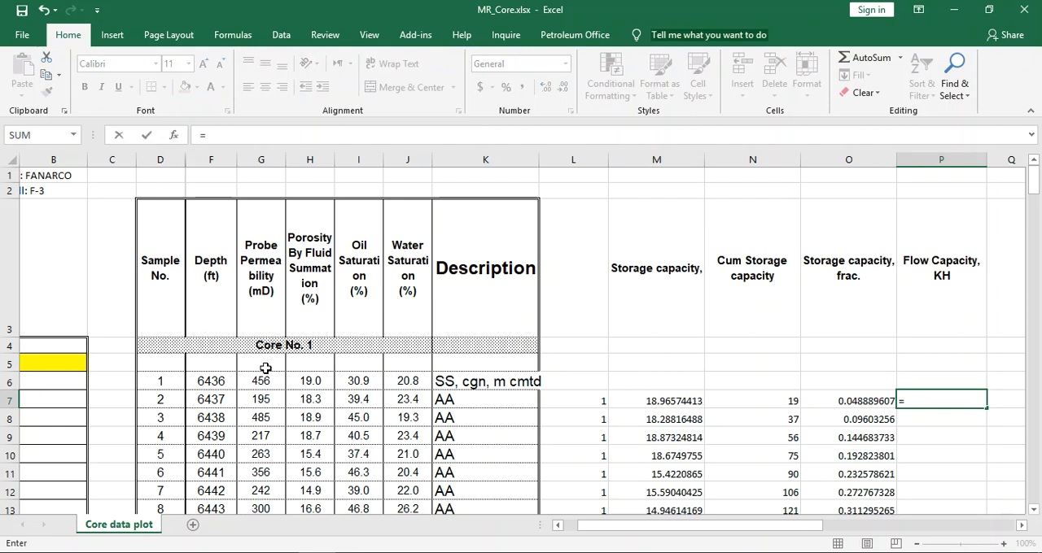
pyautogui.click(261, 381)
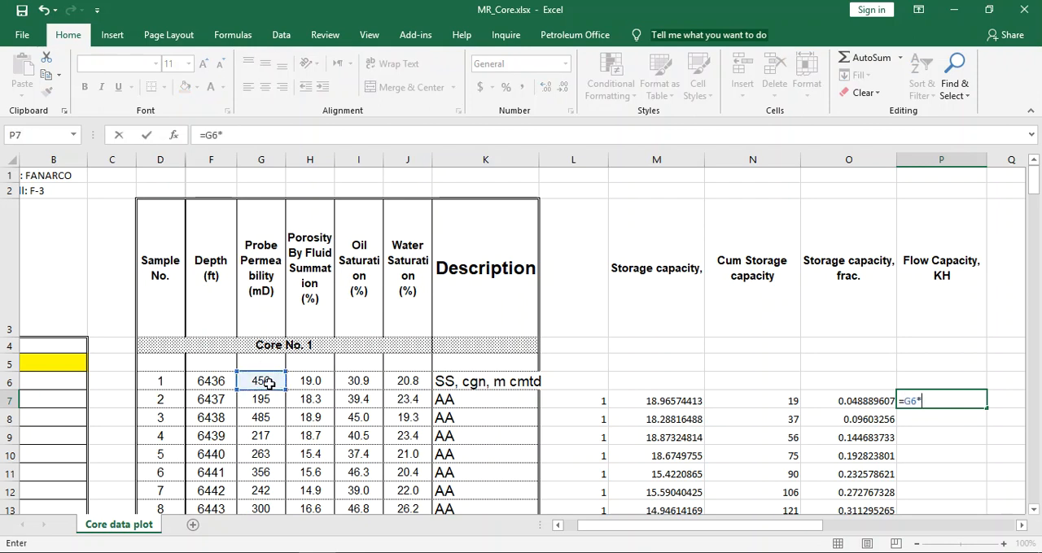
pyautogui.click(573, 400)
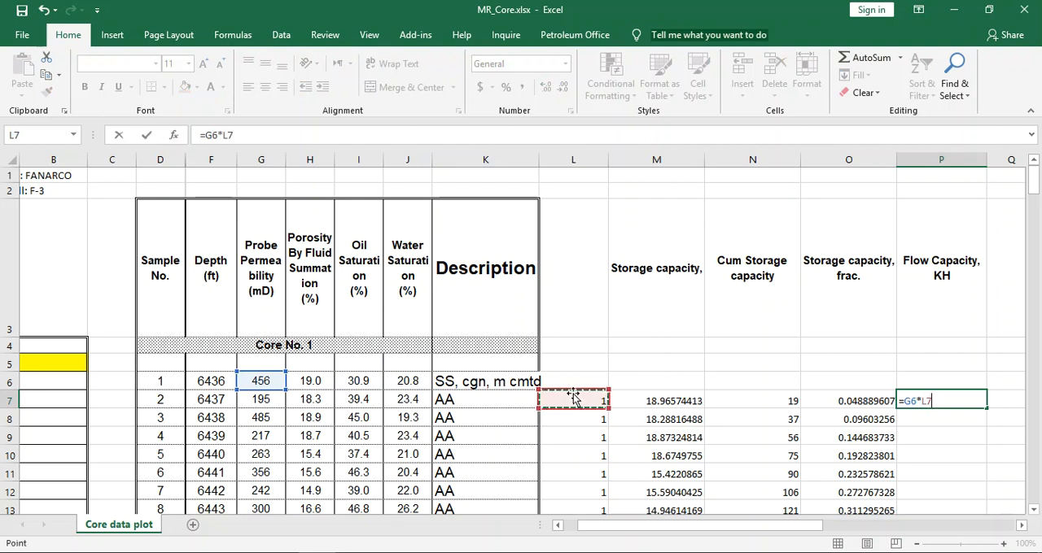
pyautogui.press('Enter')
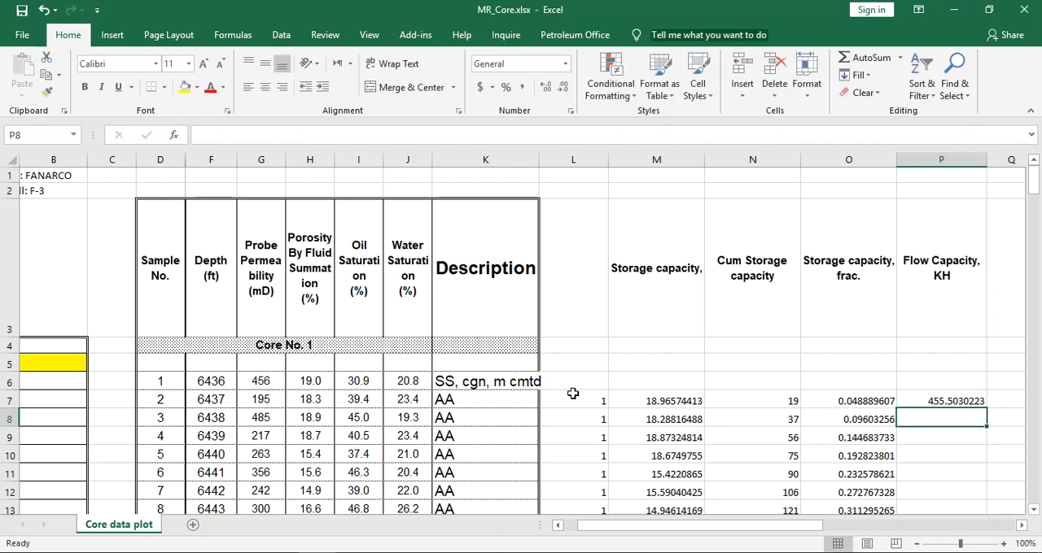
pyautogui.click(941, 401)
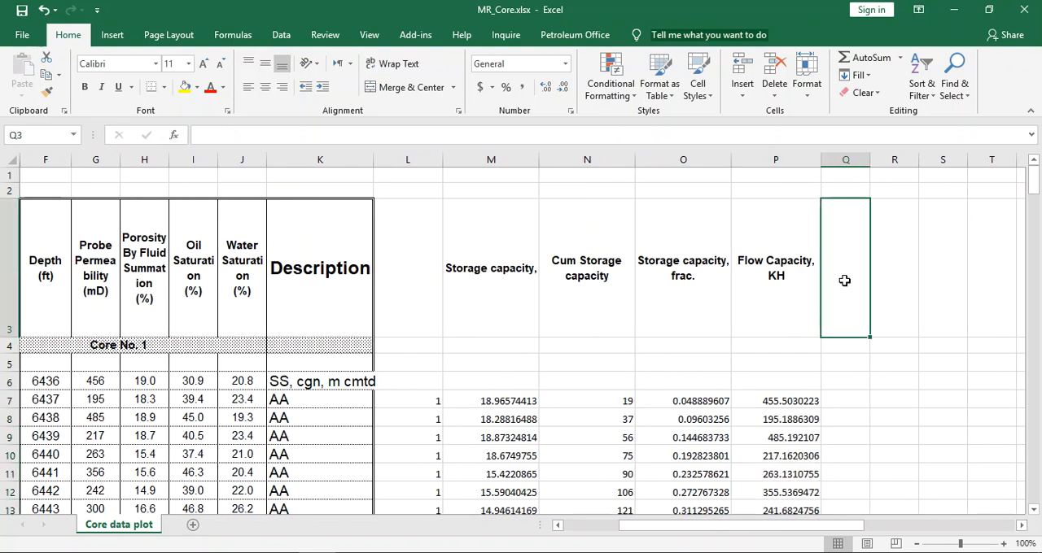
# Step: Add the 'Cum KH' column, starting =P7 in Q7 and accumulating flow capacity downward
pyautogui.write('Cum')
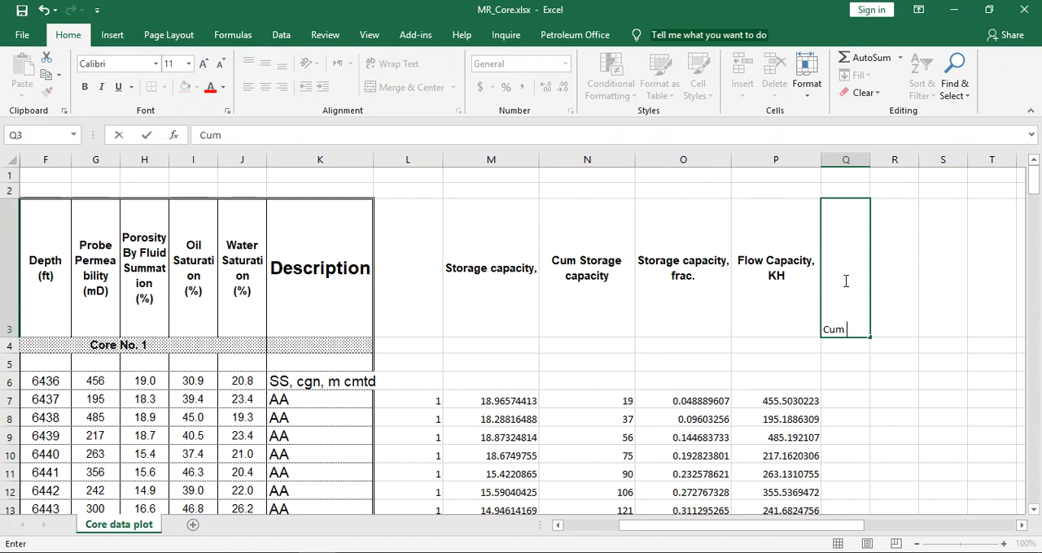
pyautogui.write('KH')
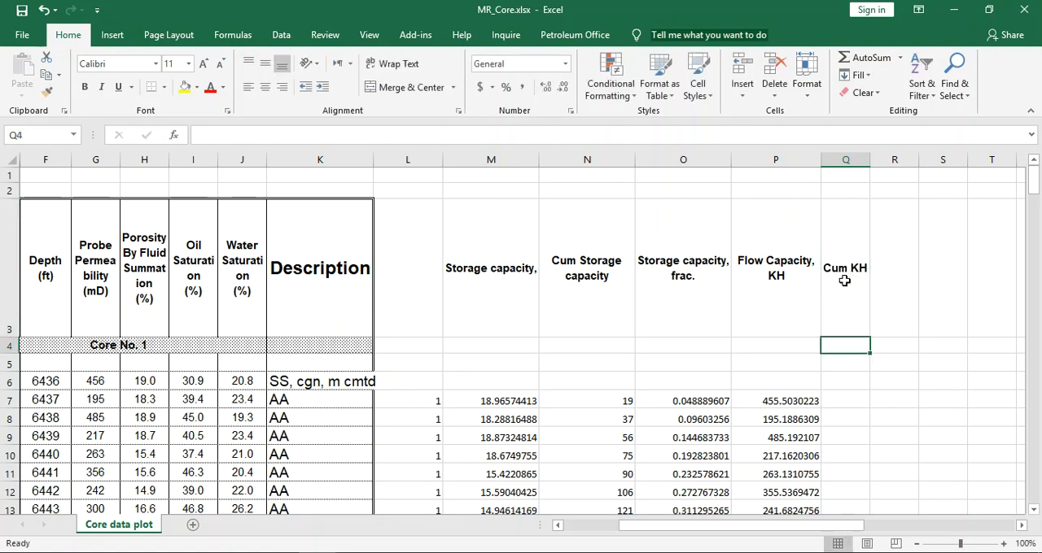
pyautogui.click(846, 419)
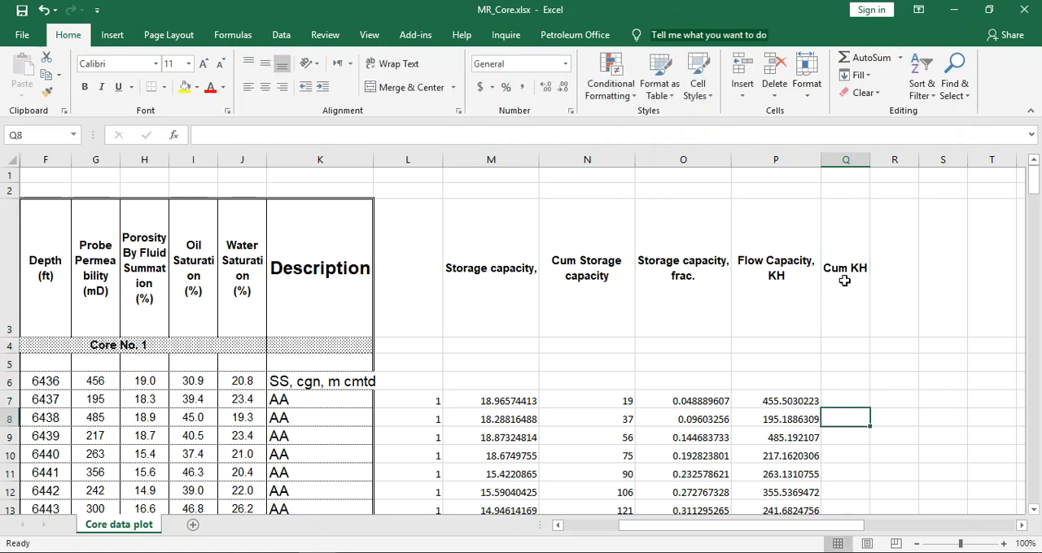
pyautogui.write('=P7')
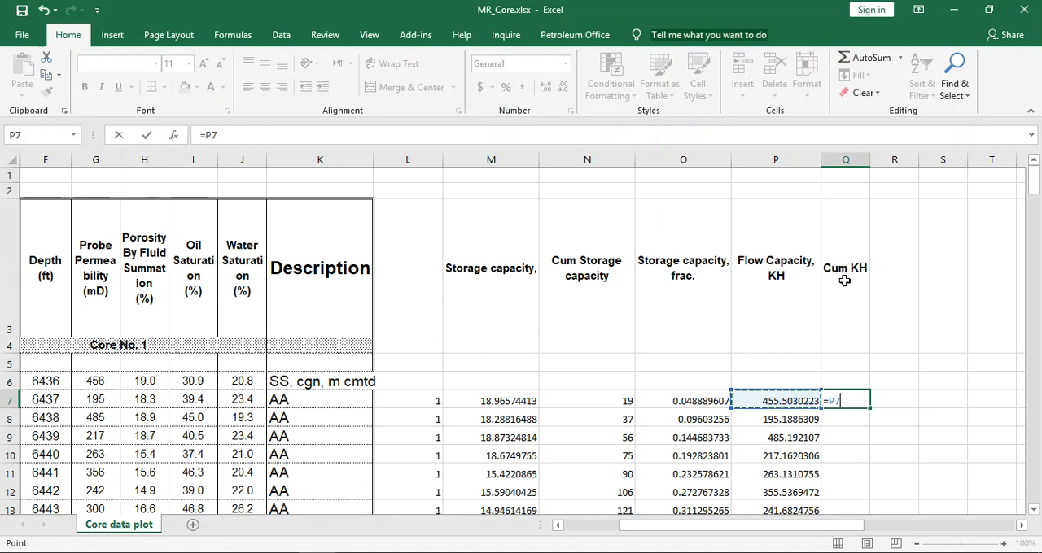
pyautogui.press('Enter')
pyautogui.write('=Q7+P8')
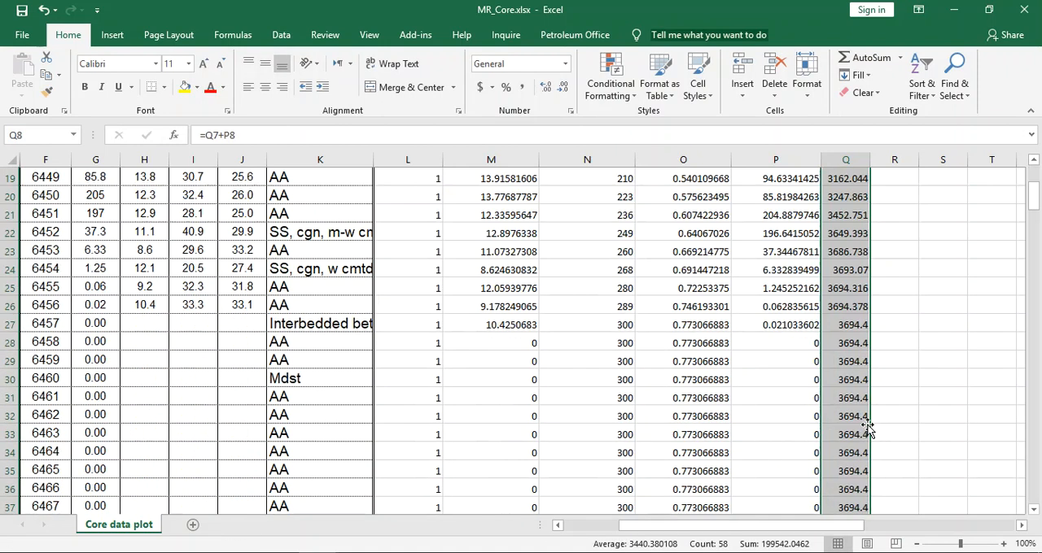
pyautogui.scroll(-3)
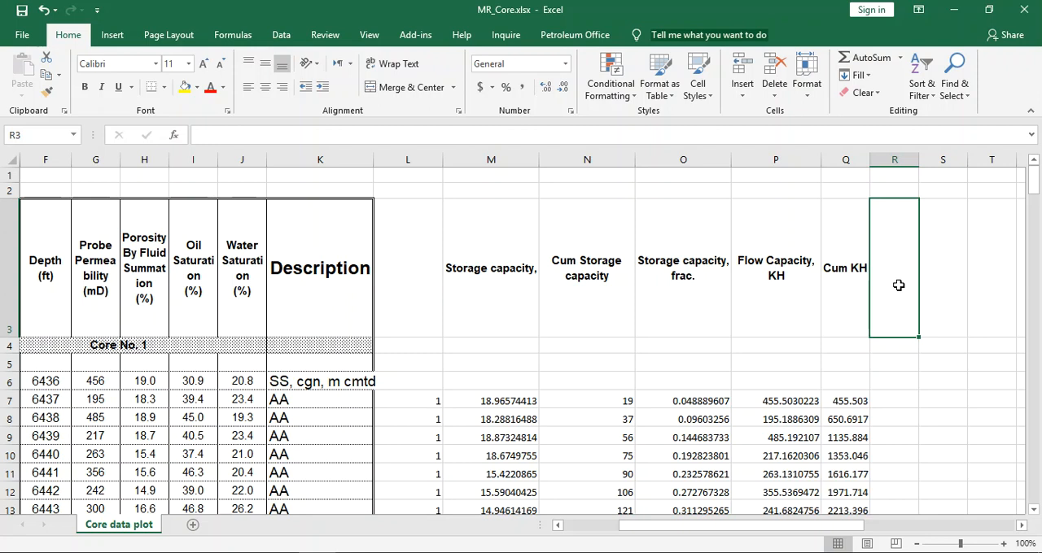
# Step: Add 'Flow Capacity, frac.' in R3 with =Q7/$Q$65 filled down to 1
pyautogui.write('Flow')
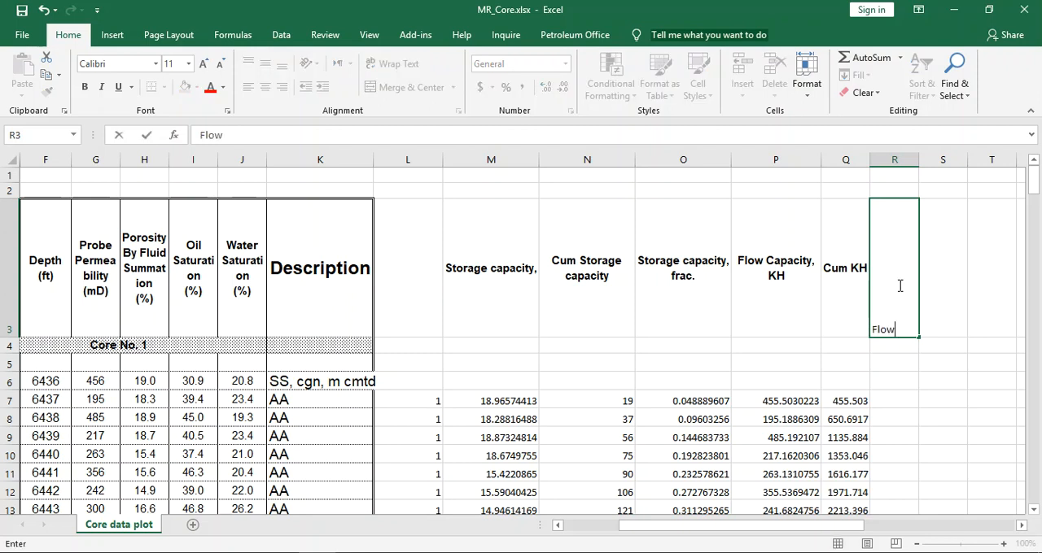
pyautogui.write('Capacity,')
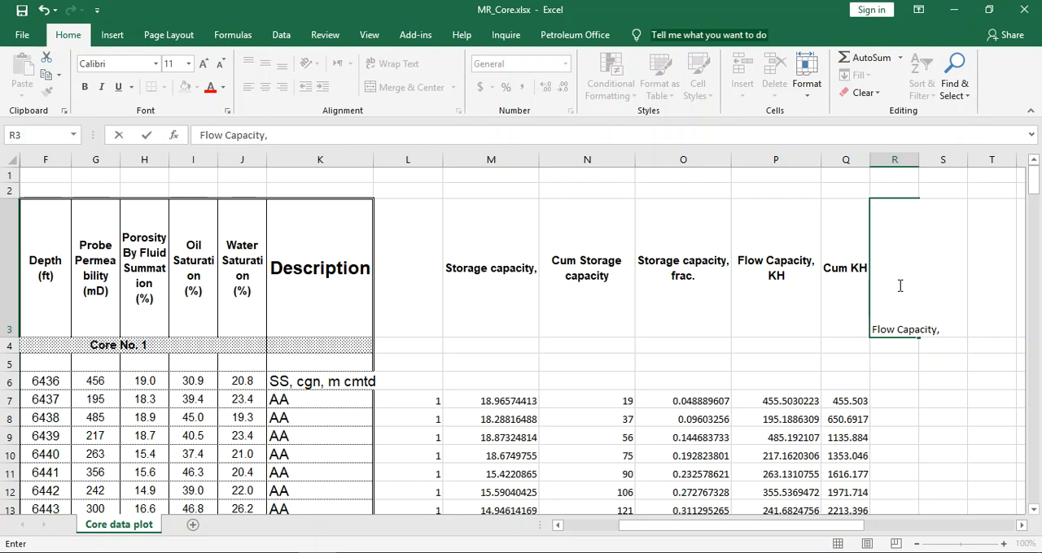
pyautogui.write('frac.')
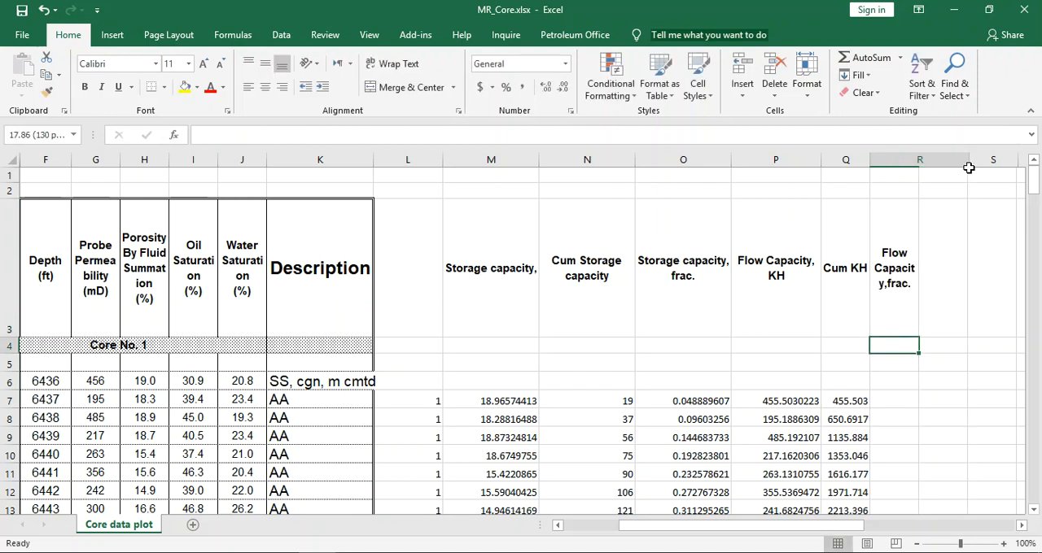
pyautogui.click(909, 400)
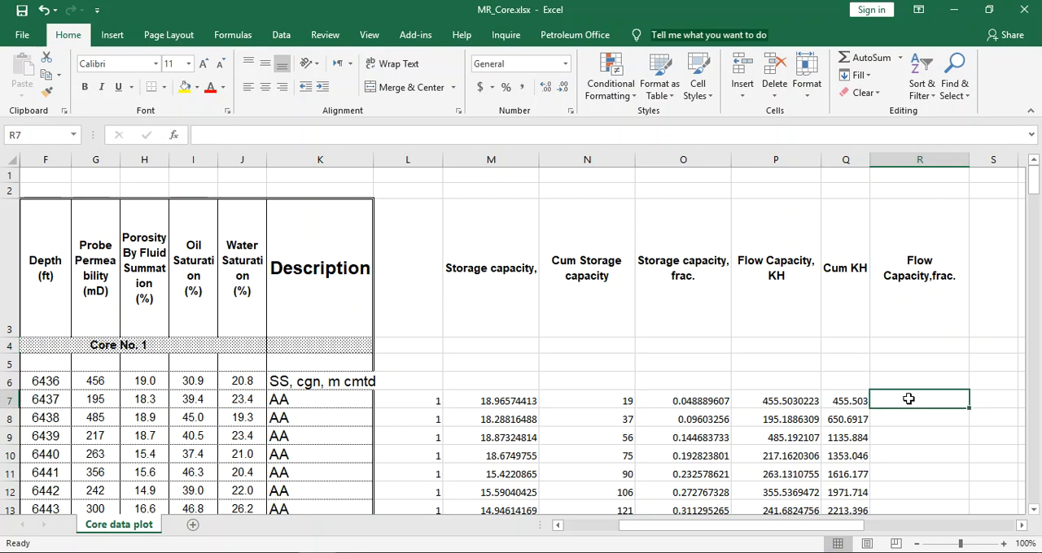
pyautogui.write('=')
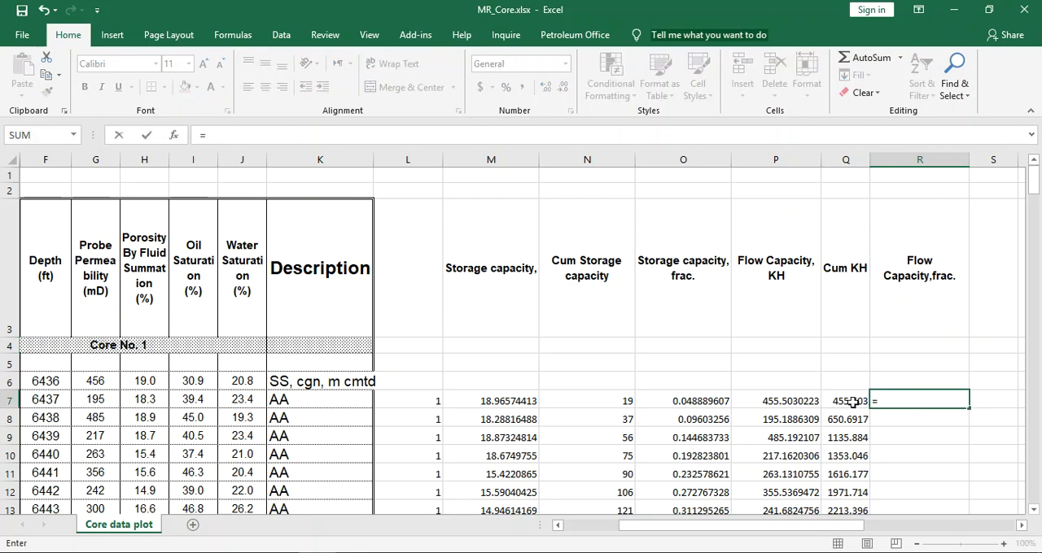
pyautogui.click(846, 401)
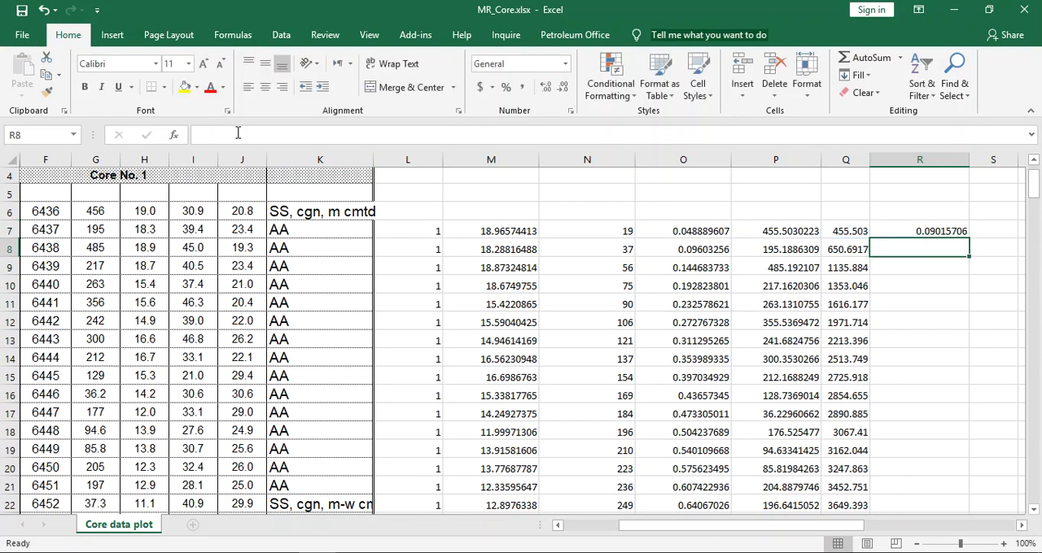
pyautogui.click(920, 231)
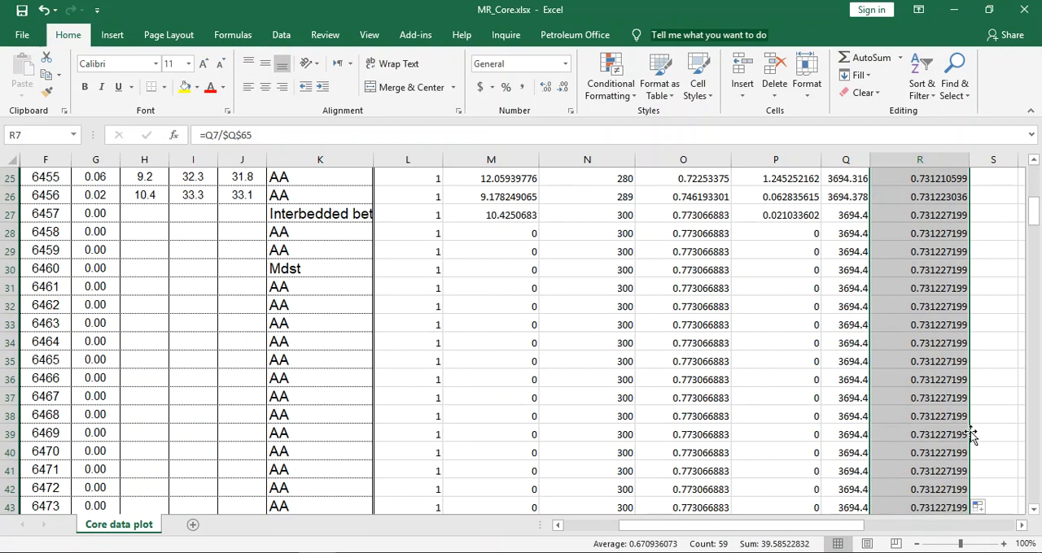
pyautogui.scroll(-3)
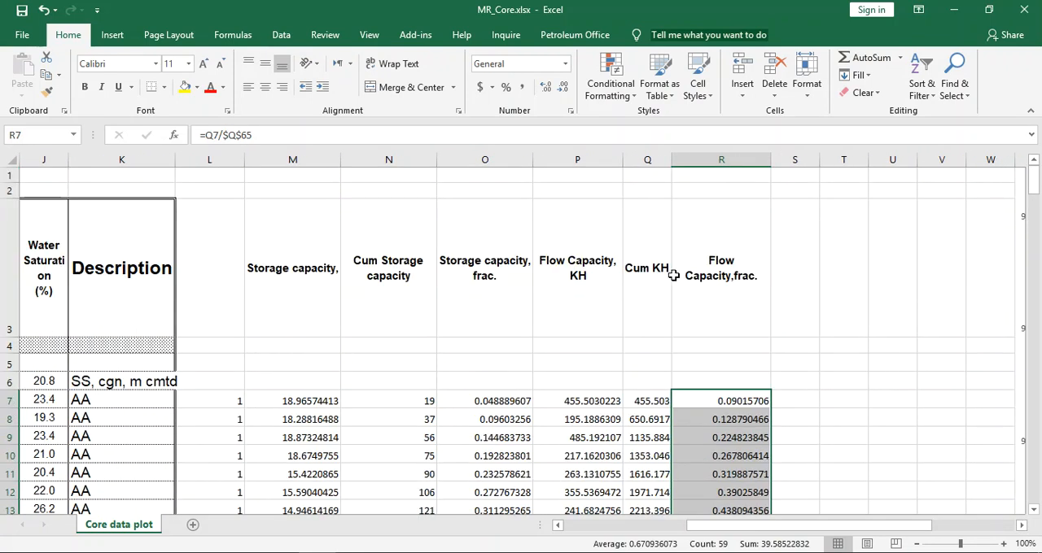
pyautogui.moveTo(671, 407)
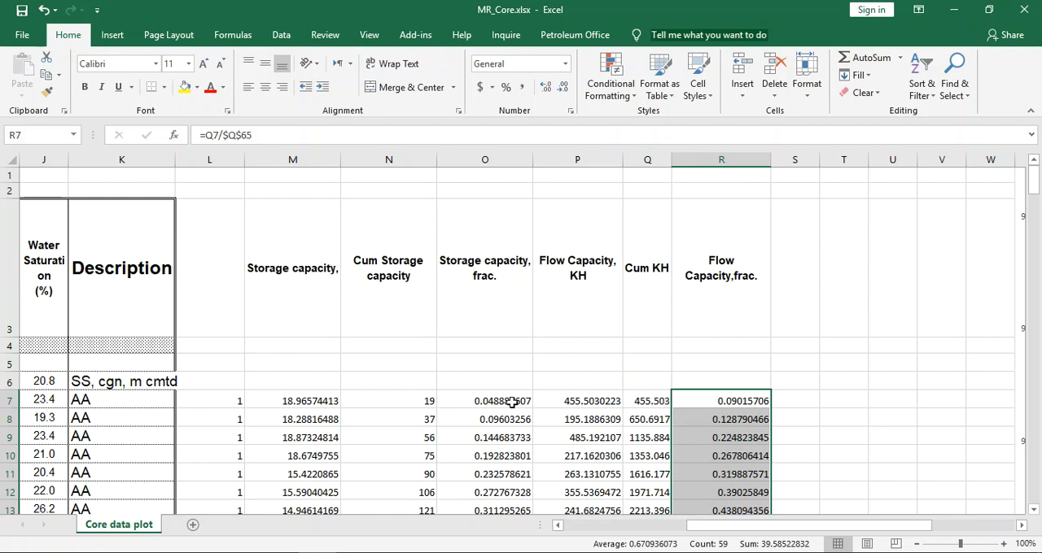
# Step: Select the storage fraction O7:O65 and flow fraction R7:R65 ranges for charting
pyautogui.click(484, 401)
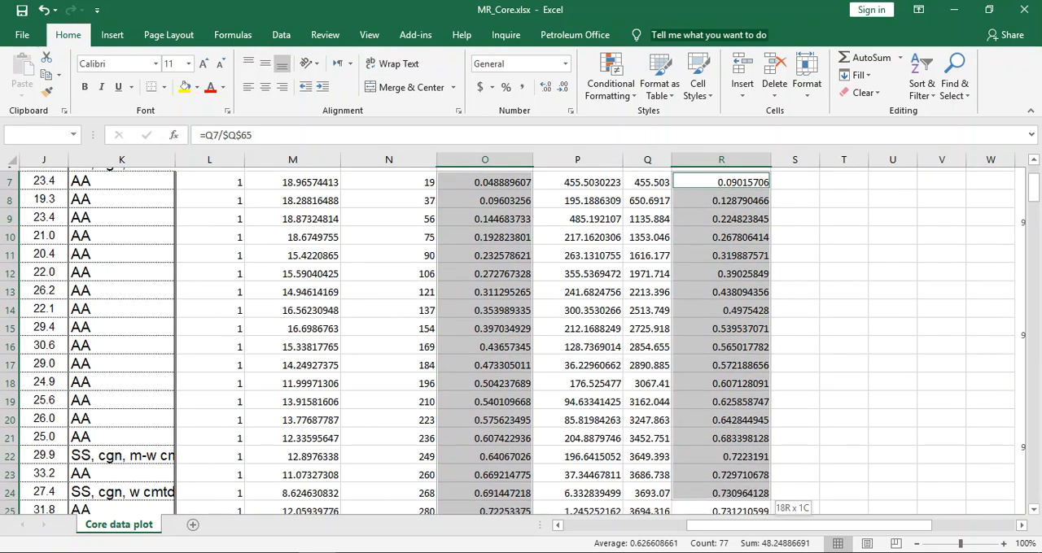
pyautogui.scroll(-3)
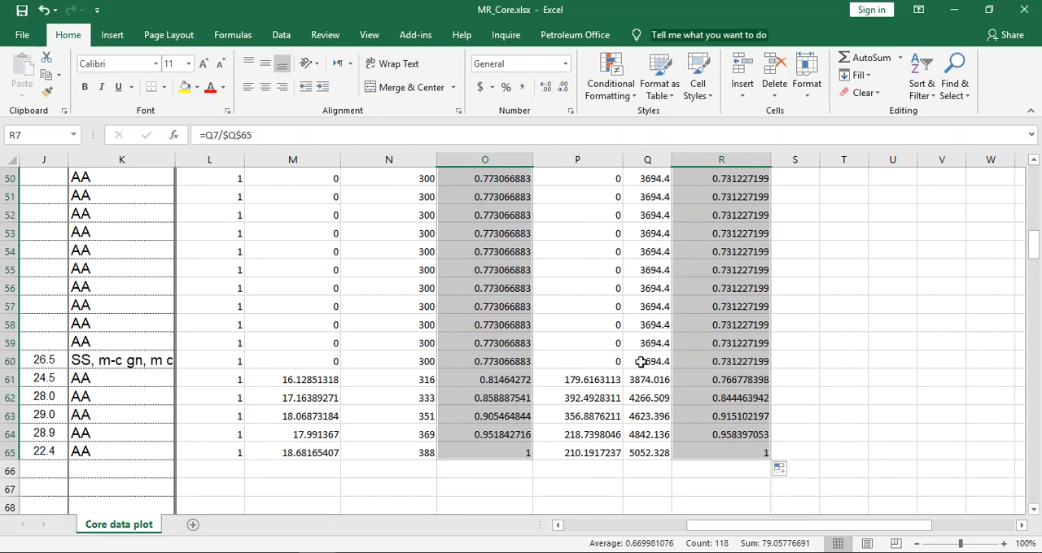
pyautogui.moveTo(168, 34)
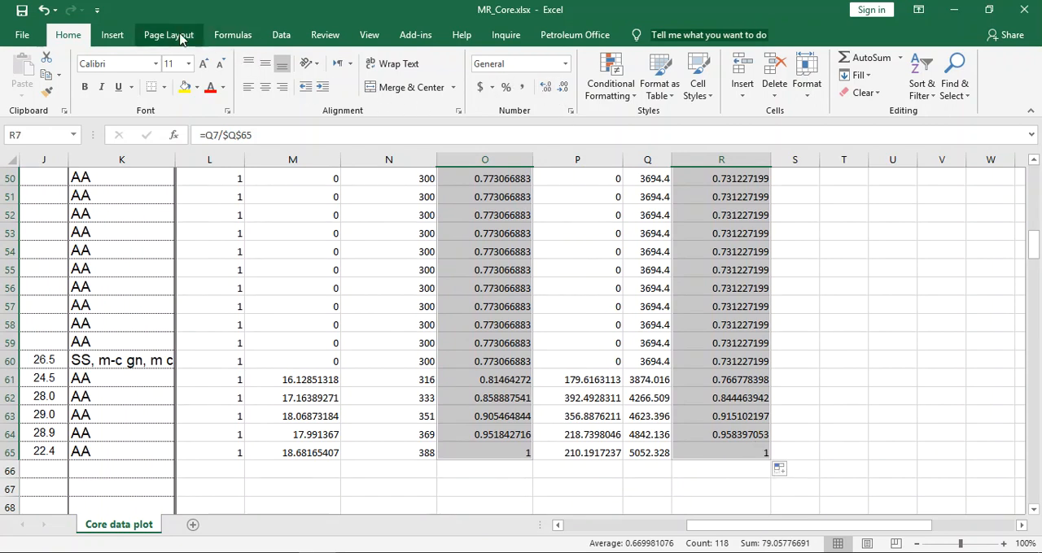
pyautogui.click(112, 34)
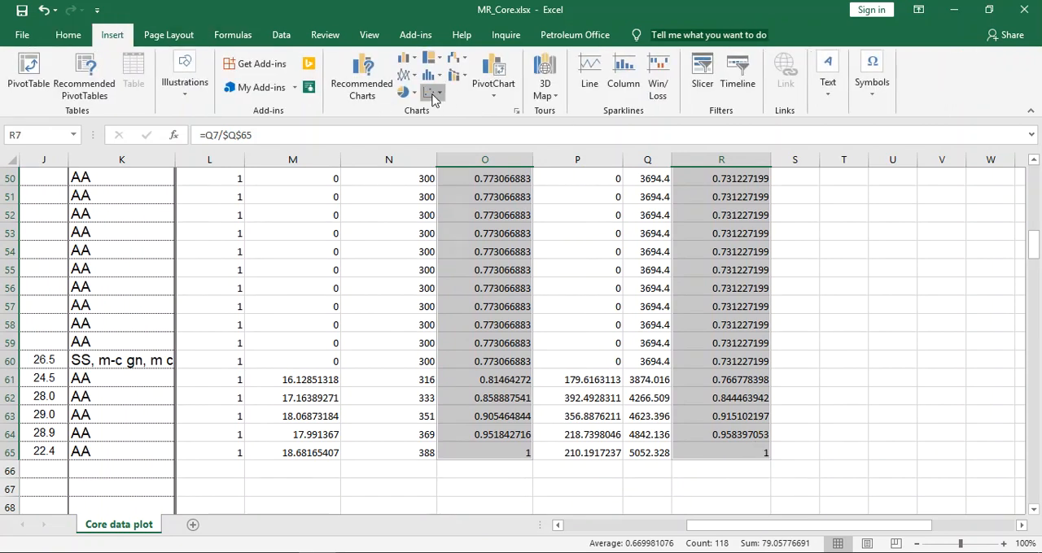
# Step: Insert a scatter chart and set both horizontal and vertical axis maximums to 1.0
pyautogui.click(431, 94)
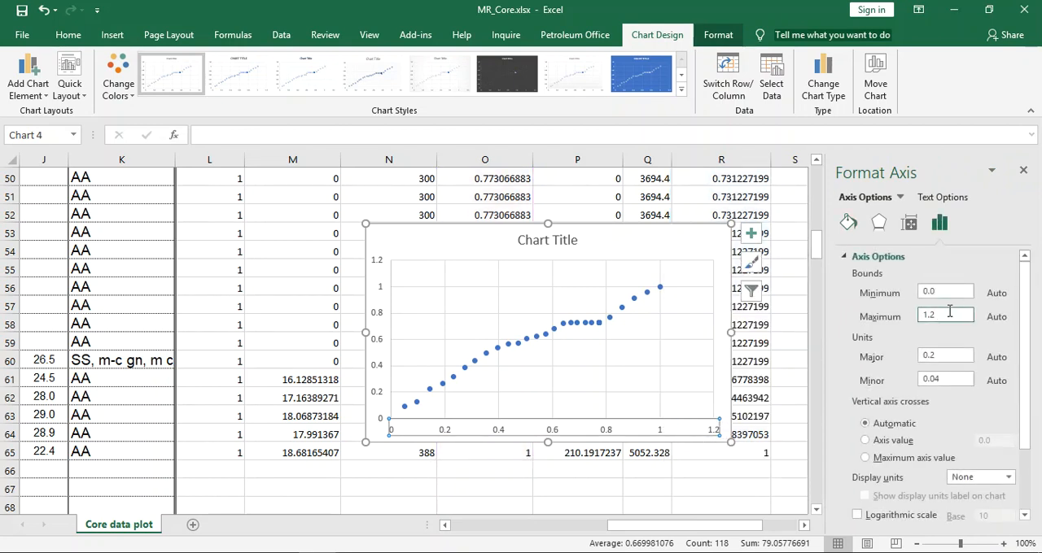
pyautogui.write('1')
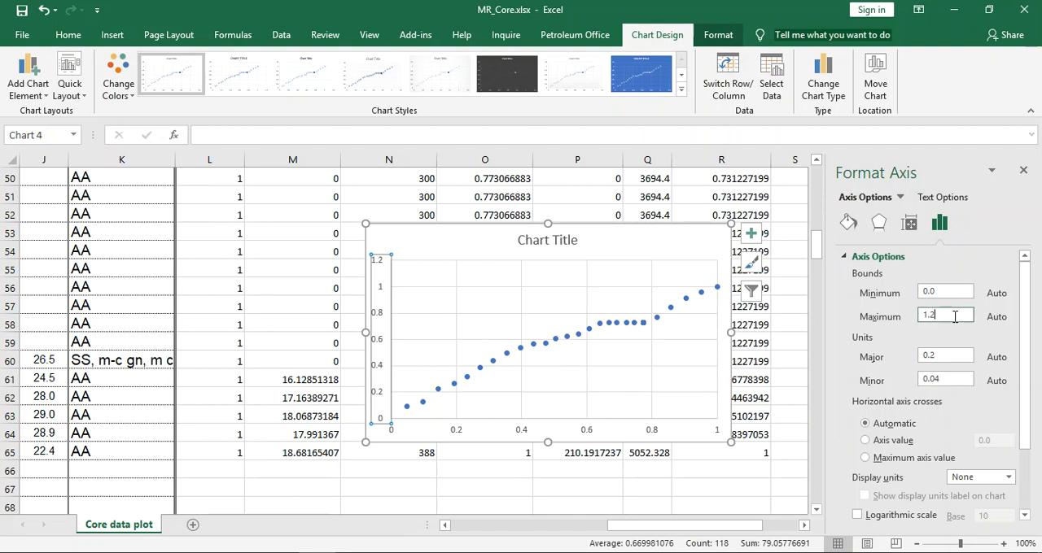
pyautogui.write('1.0')
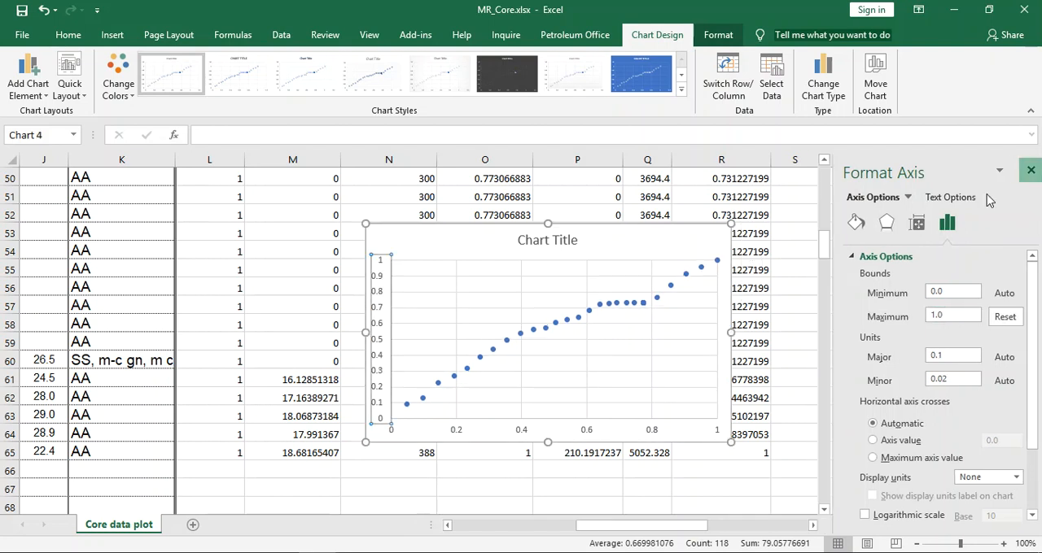
pyautogui.click(547, 240)
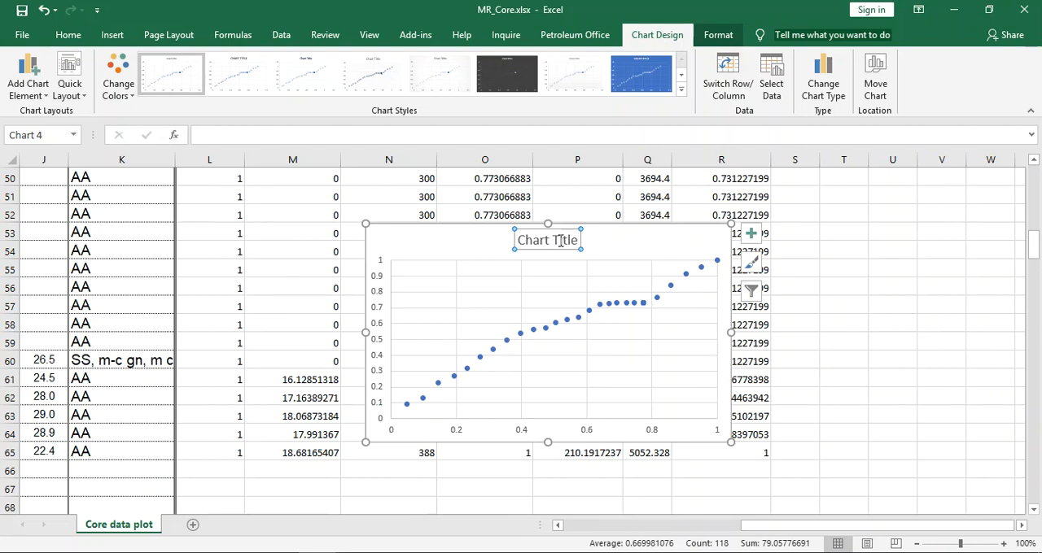
# Step: Select the chart title and retitle the chart MSLP
pyautogui.click(548, 239)
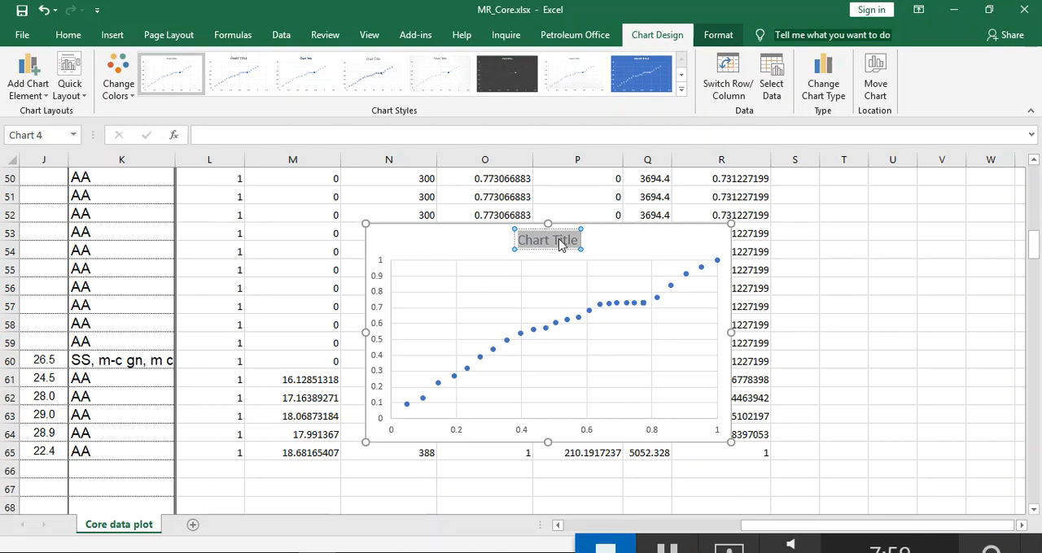
pyautogui.write('MR')
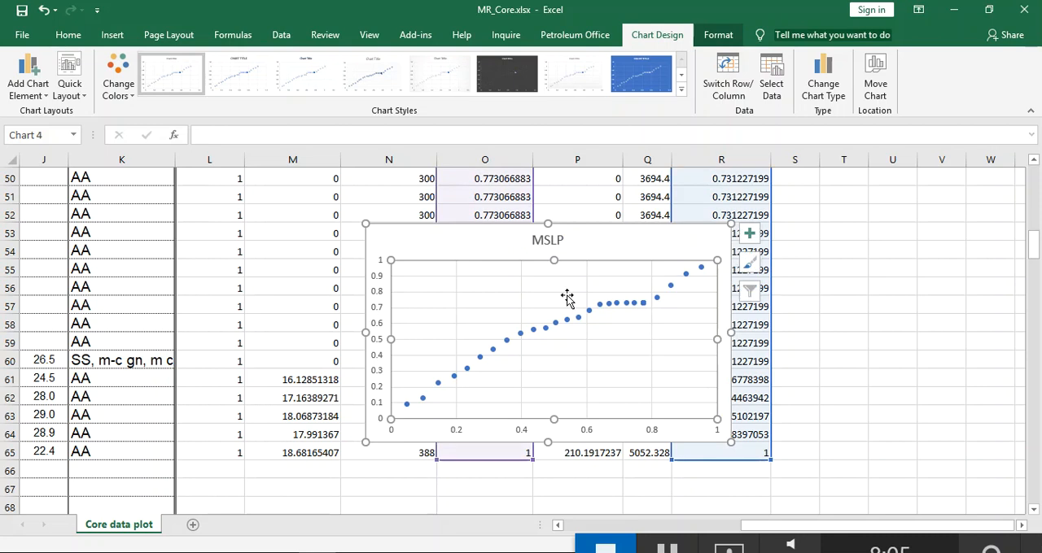
pyautogui.moveTo(732, 226)
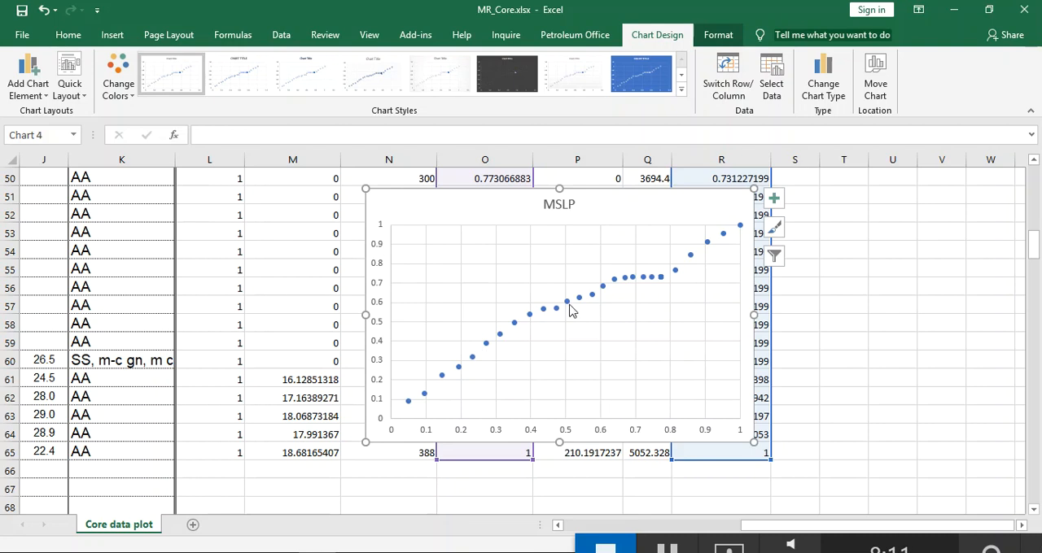
pyautogui.moveTo(707, 263)
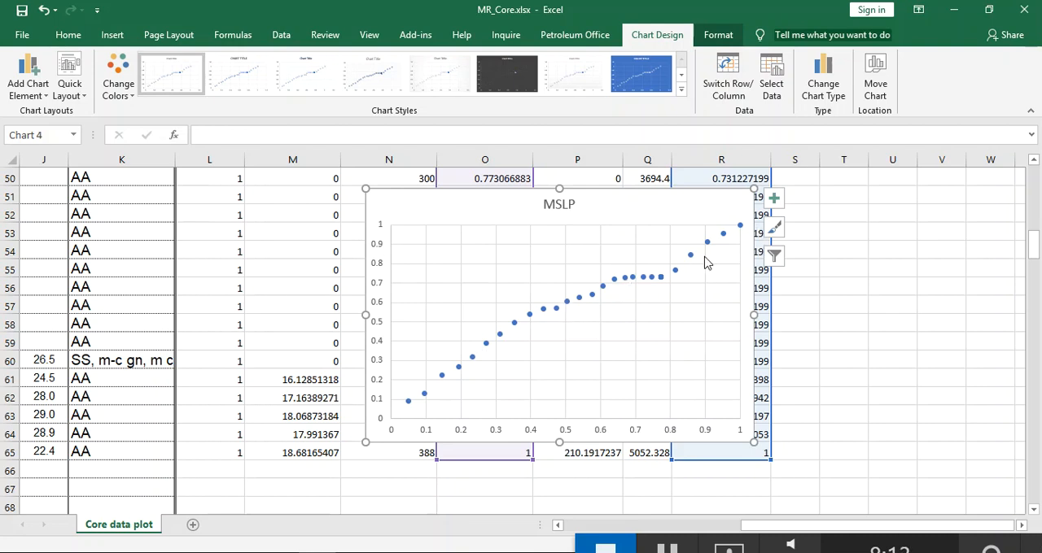
pyautogui.moveTo(96, 75)
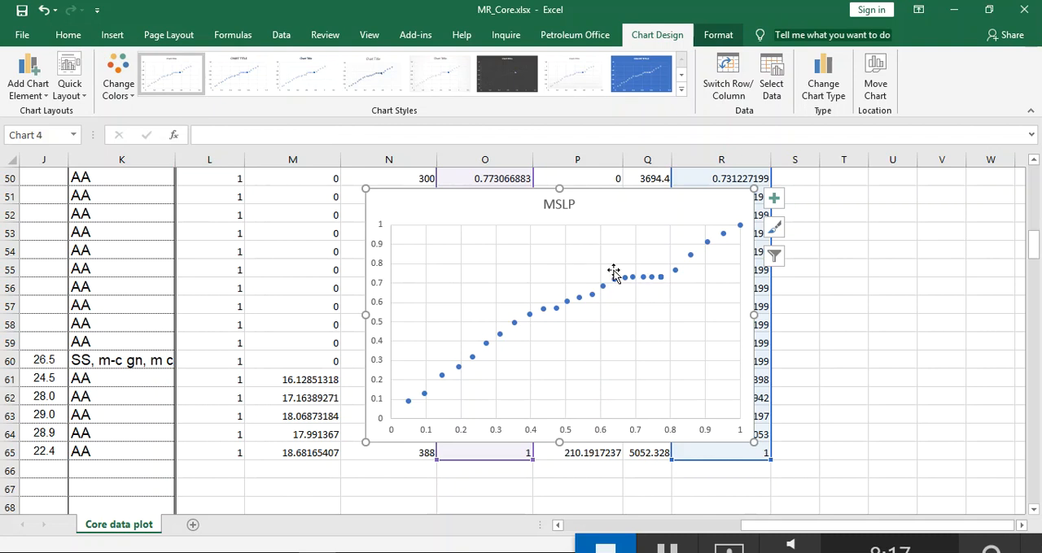
pyautogui.moveTo(647, 283)
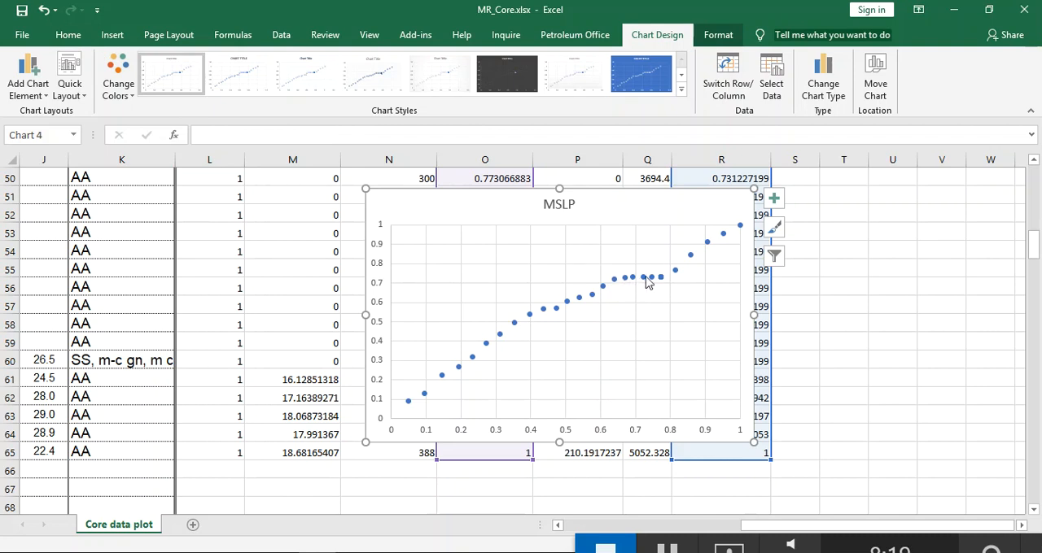
pyautogui.moveTo(662, 308)
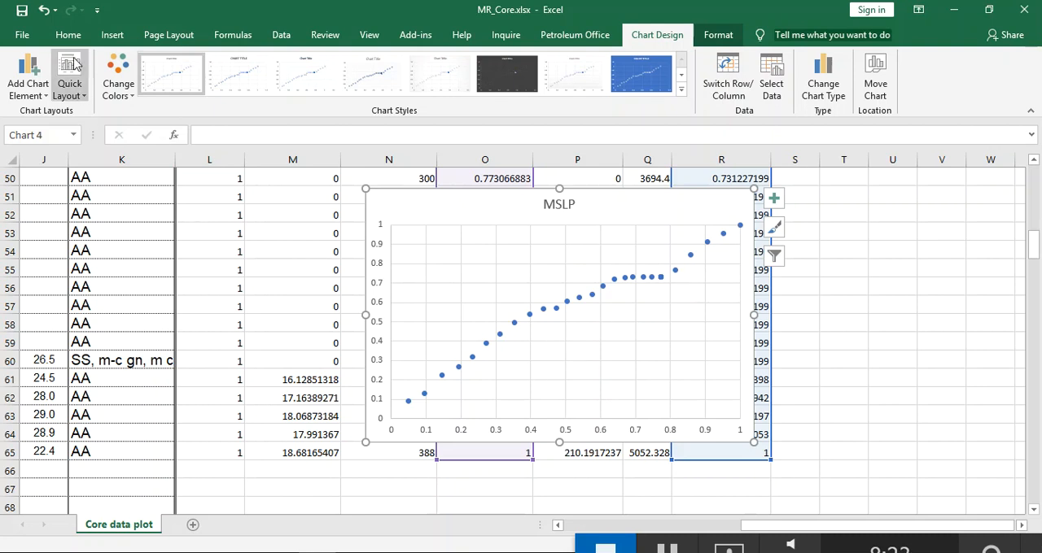
# Step: Pick the straight Line shape from Insert > Illustrations > Shapes
pyautogui.click(68, 35)
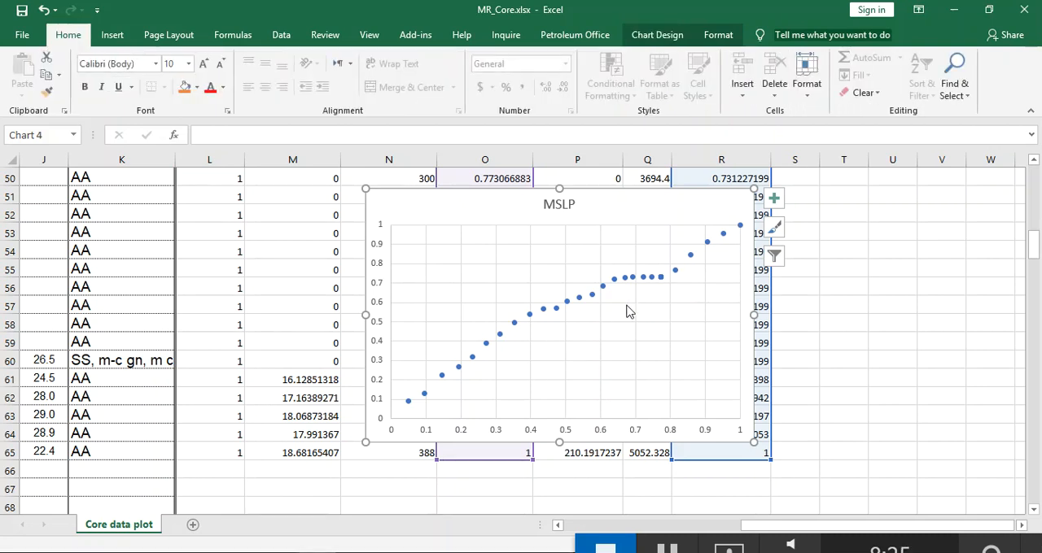
pyautogui.moveTo(385, 261)
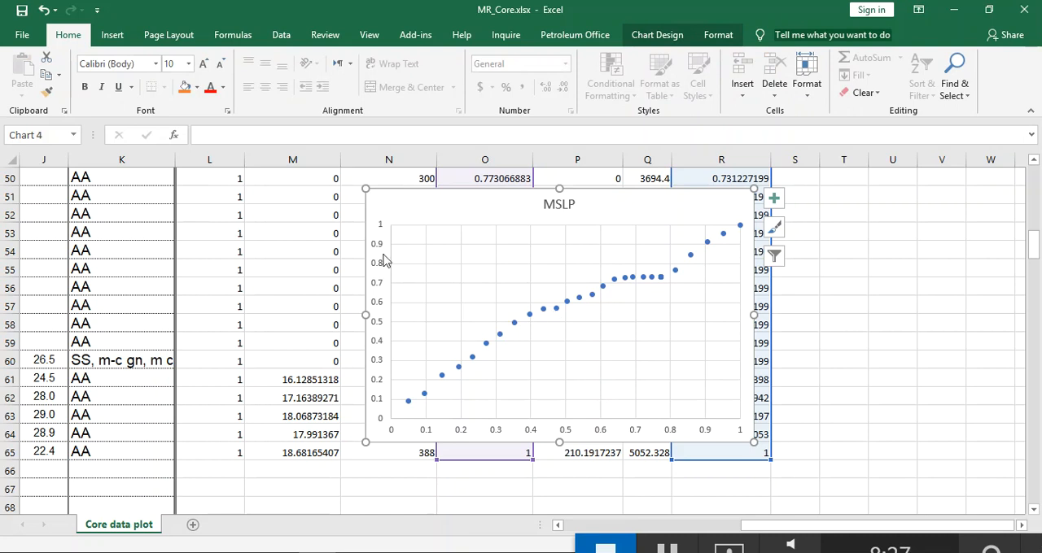
pyautogui.moveTo(318, 81)
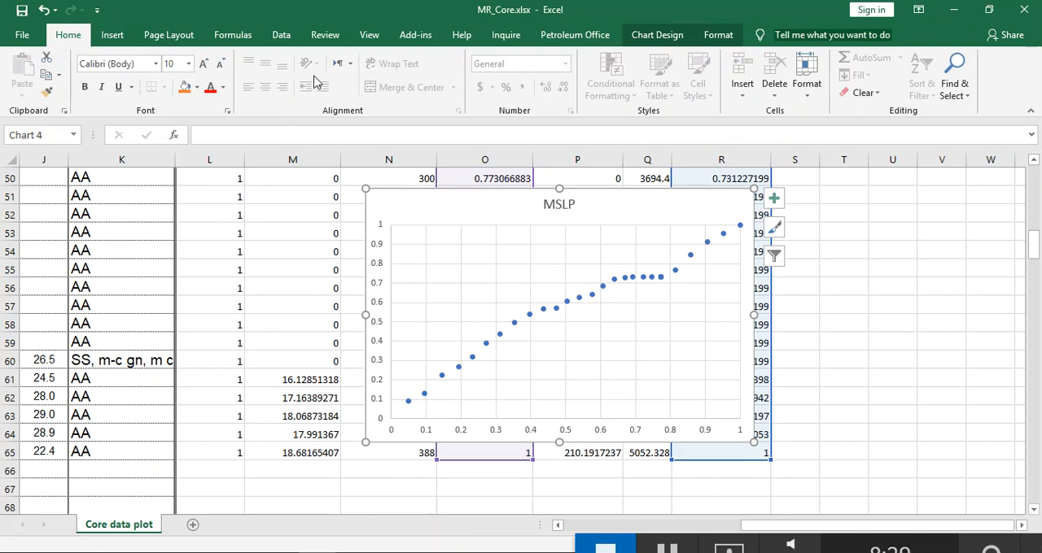
pyautogui.click(111, 34)
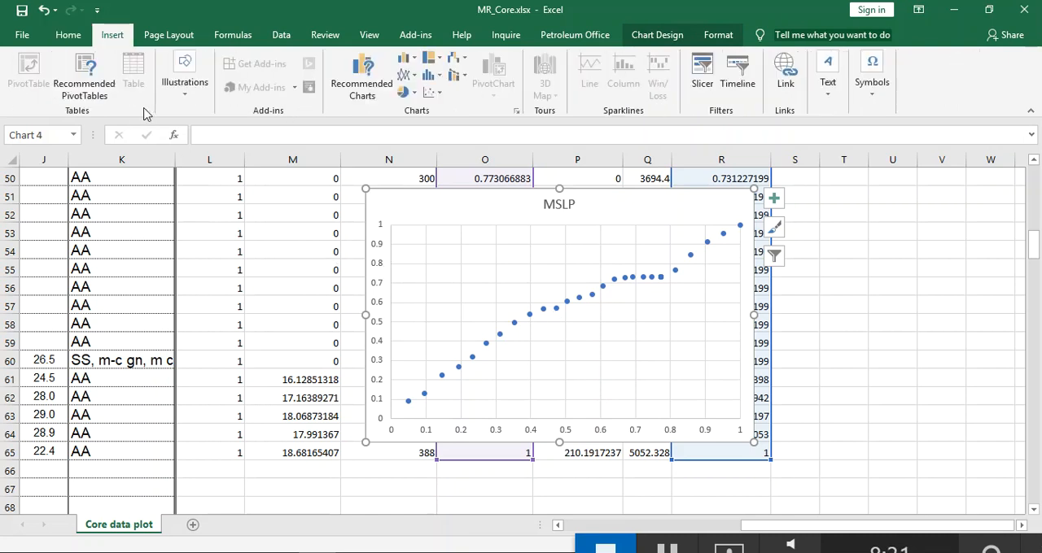
pyautogui.moveTo(360, 82)
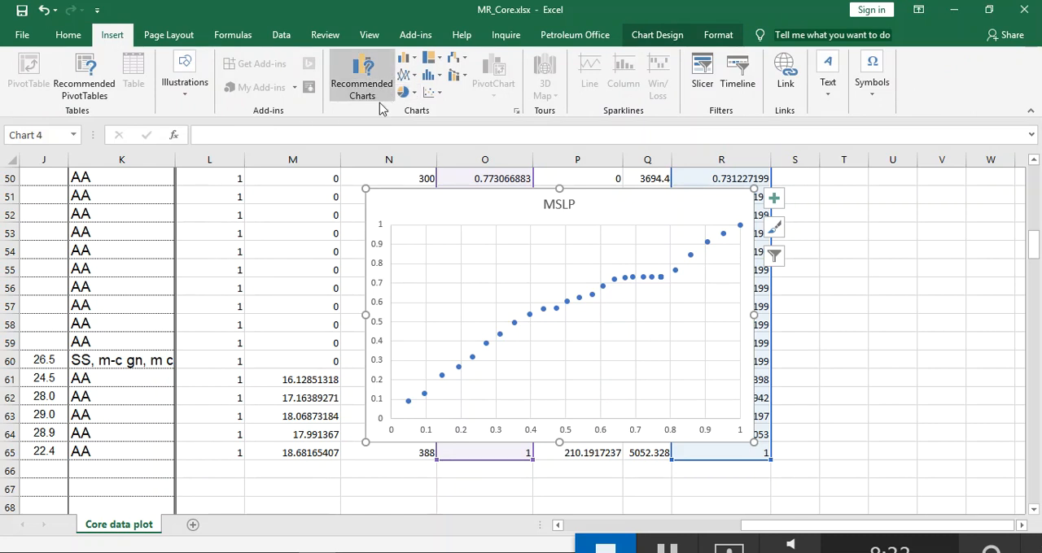
pyautogui.click(184, 73)
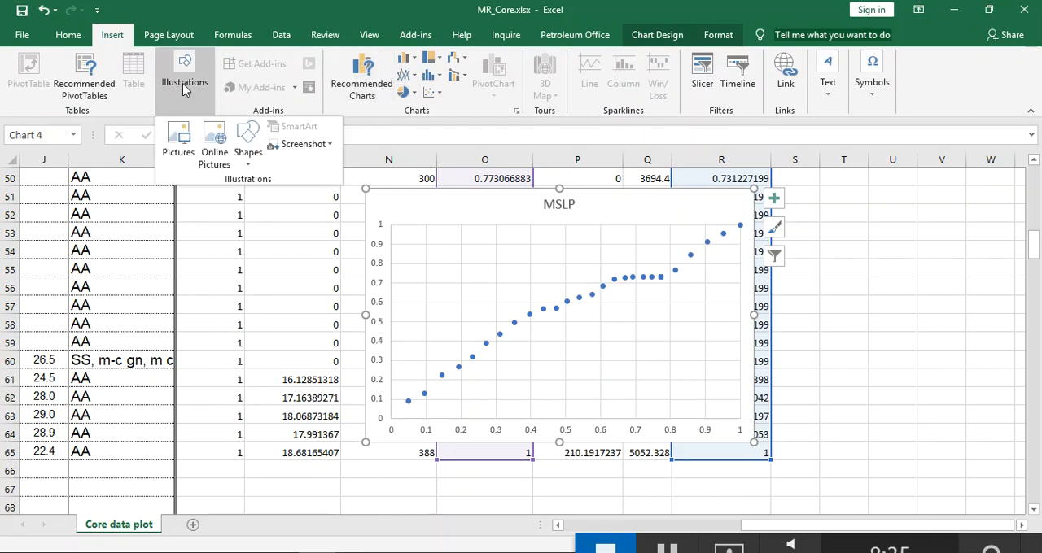
pyautogui.click(248, 142)
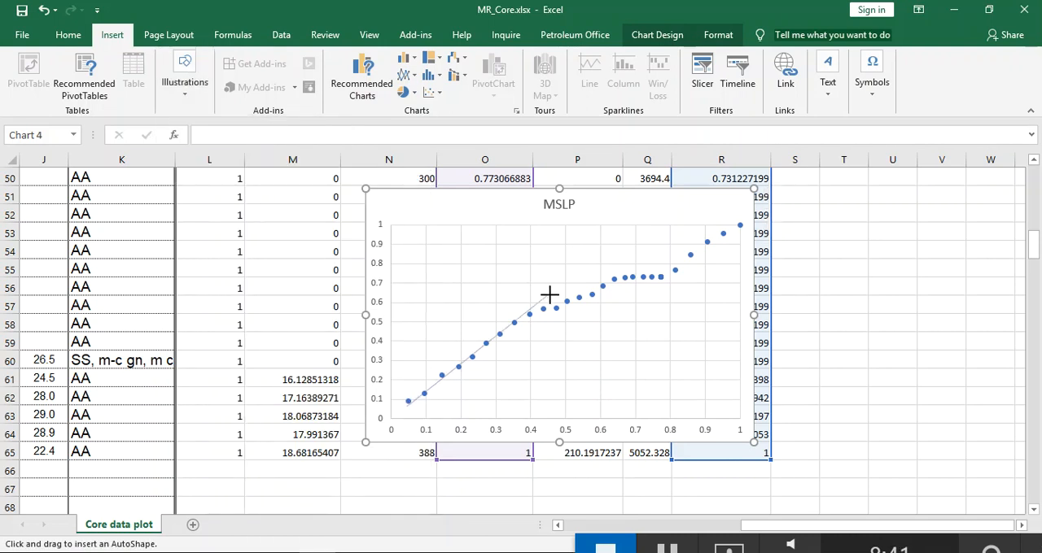
# Step: Draw two straight lines over the MSLP points: the steep lower trend and the middle stretch
pyautogui.moveTo(407, 403); pyautogui.dragTo(550, 294)
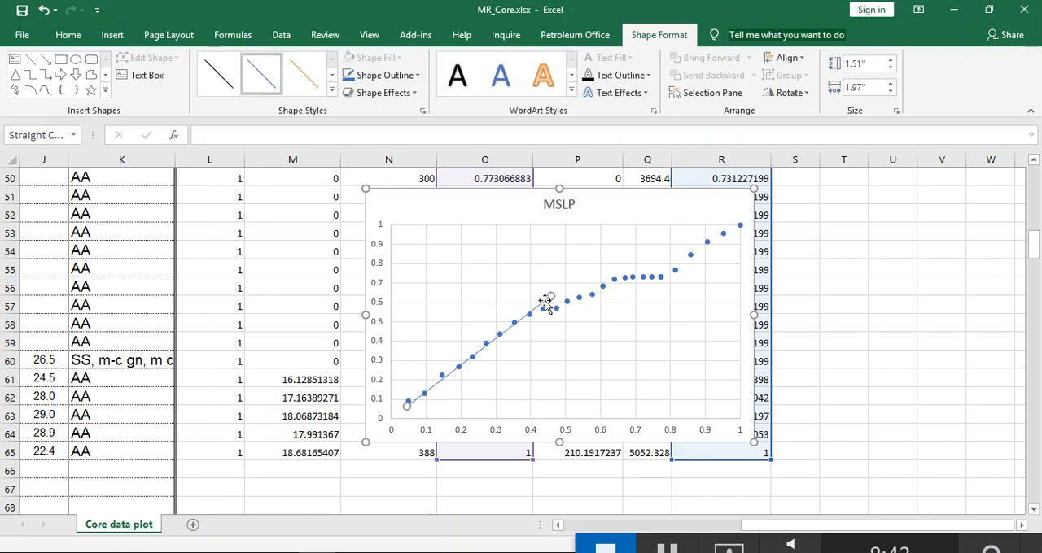
pyautogui.moveTo(547, 298)
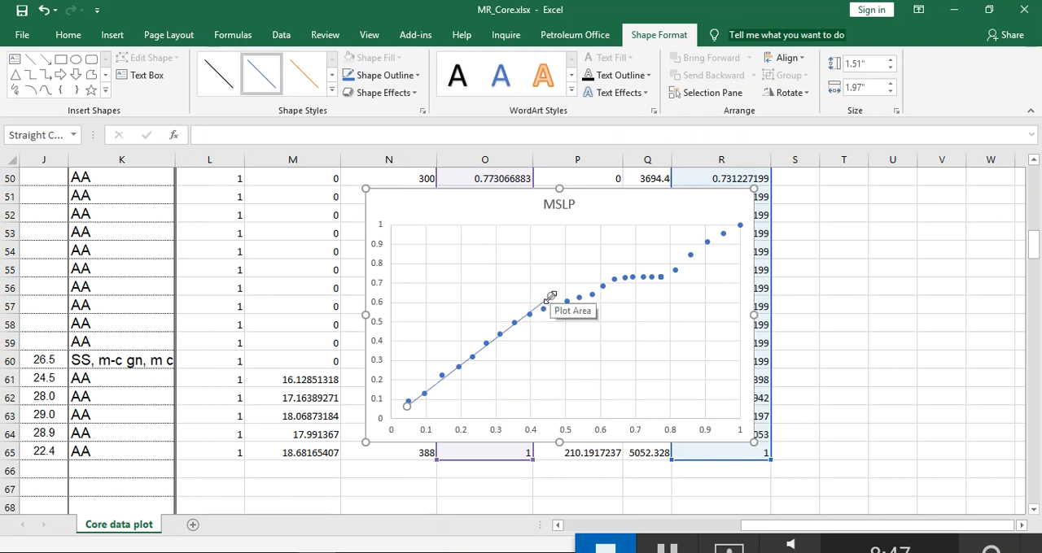
pyautogui.moveTo(542, 314)
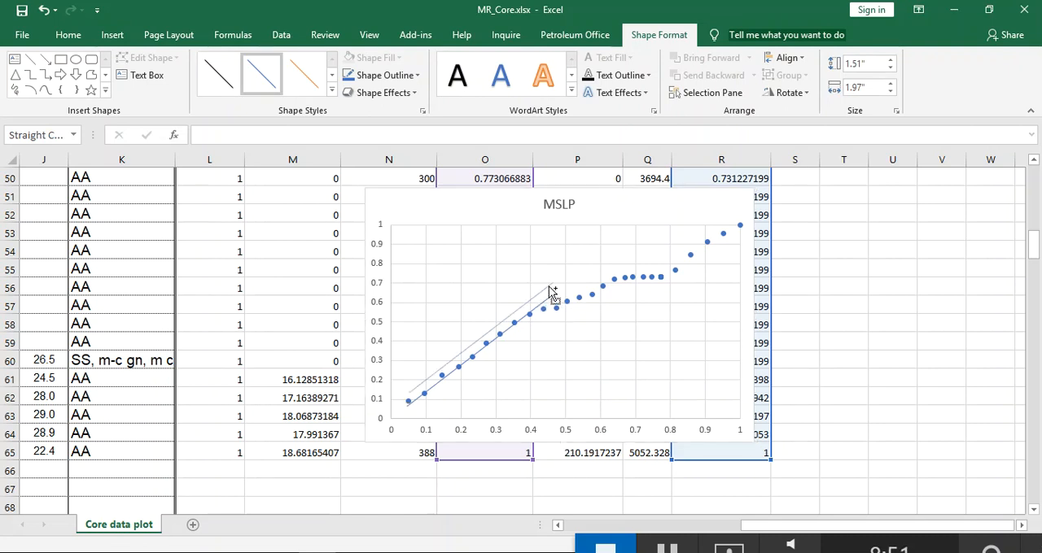
pyautogui.moveTo(554, 293); pyautogui.dragTo(592, 274)
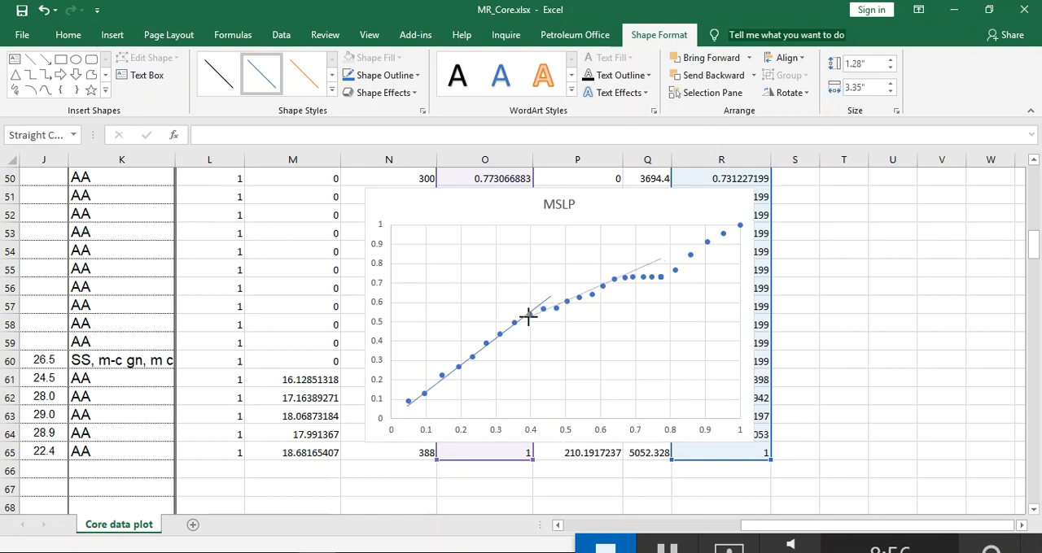
pyautogui.click(525, 318)
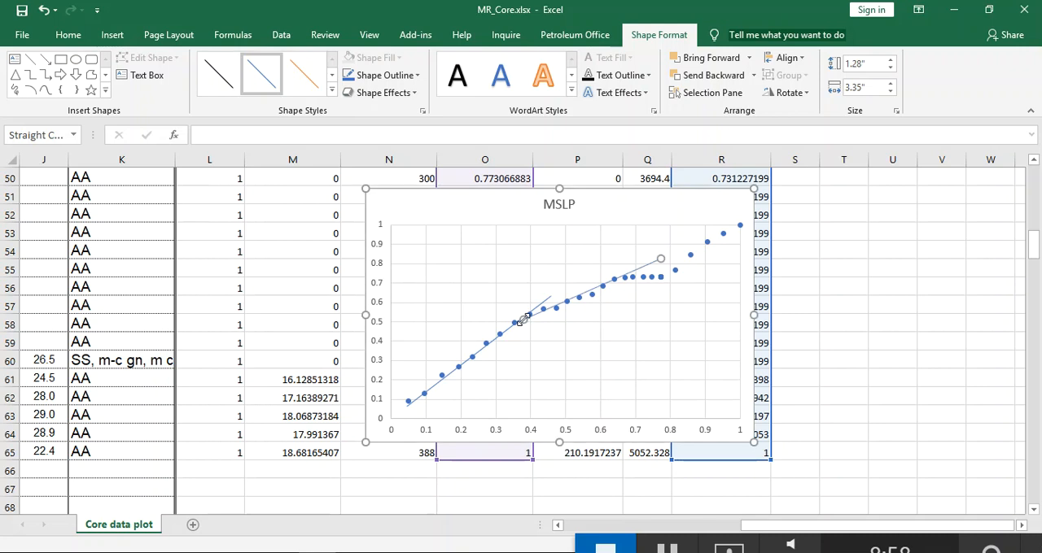
pyautogui.moveTo(661, 254)
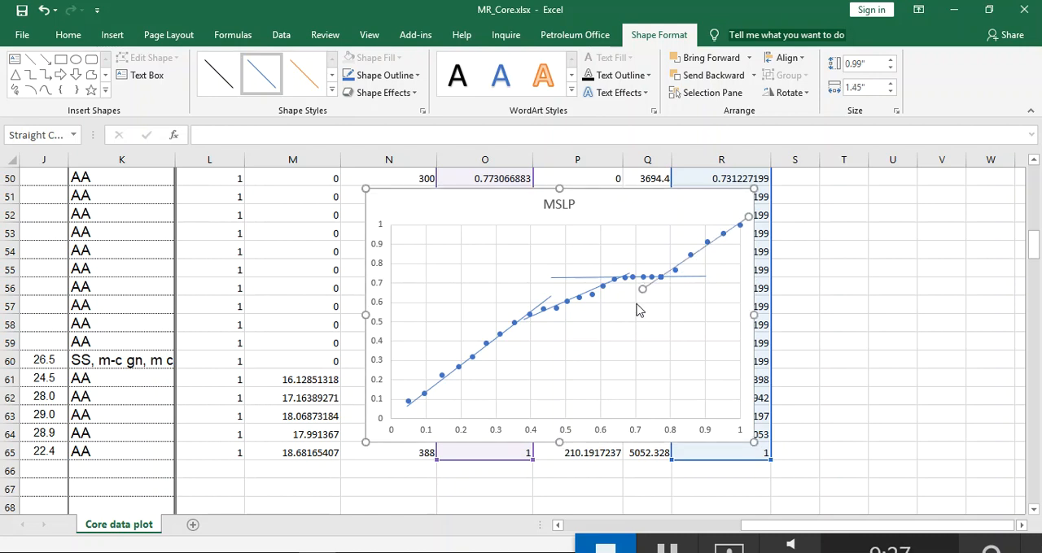
pyautogui.moveTo(611, 270)
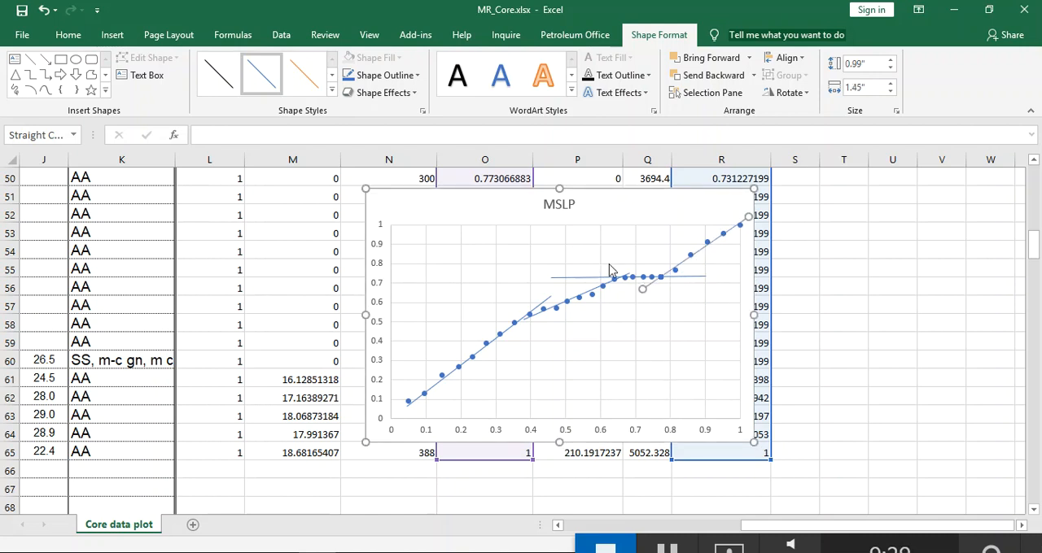
pyautogui.moveTo(689, 423)
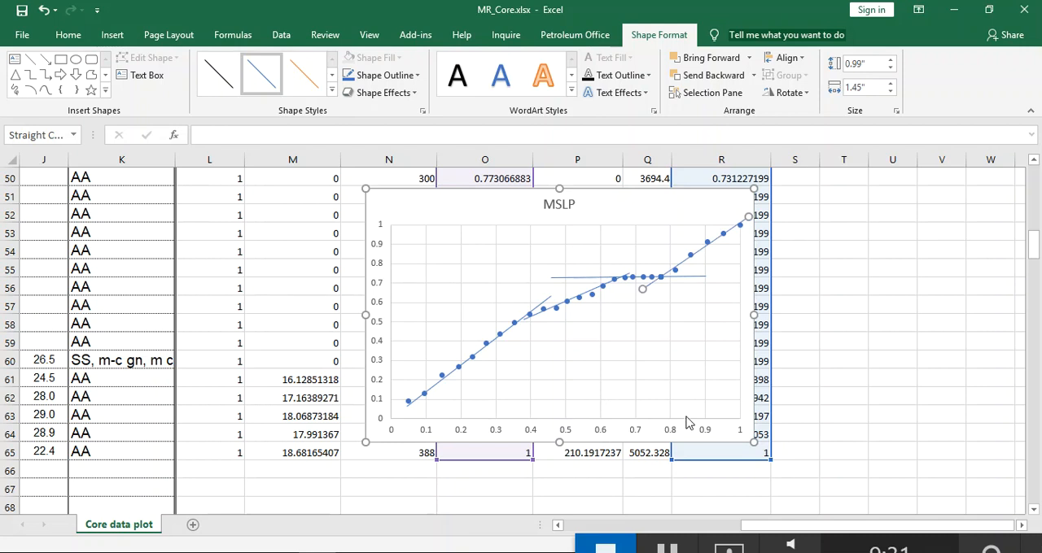
pyautogui.moveTo(690, 423)
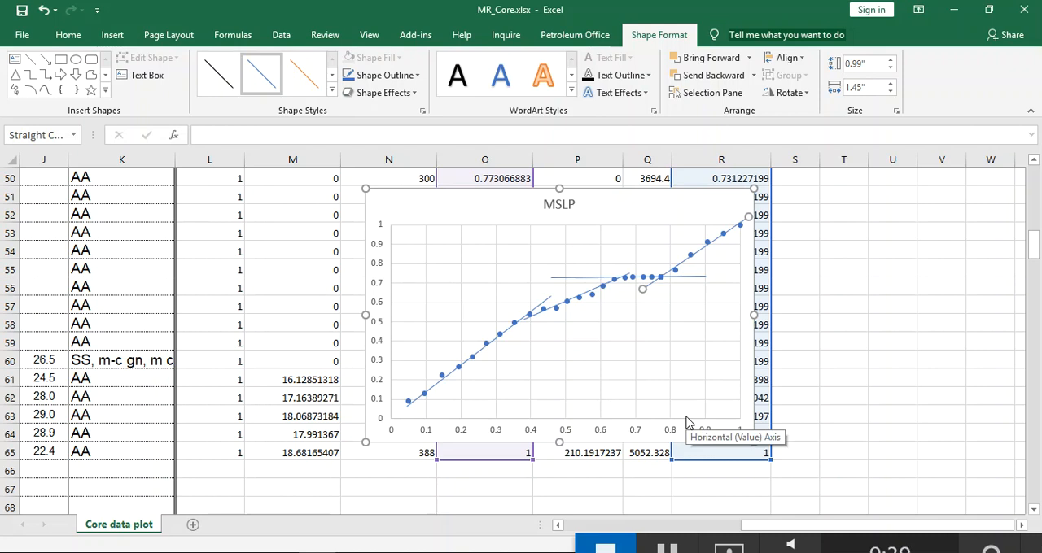
pyautogui.moveTo(693, 414)
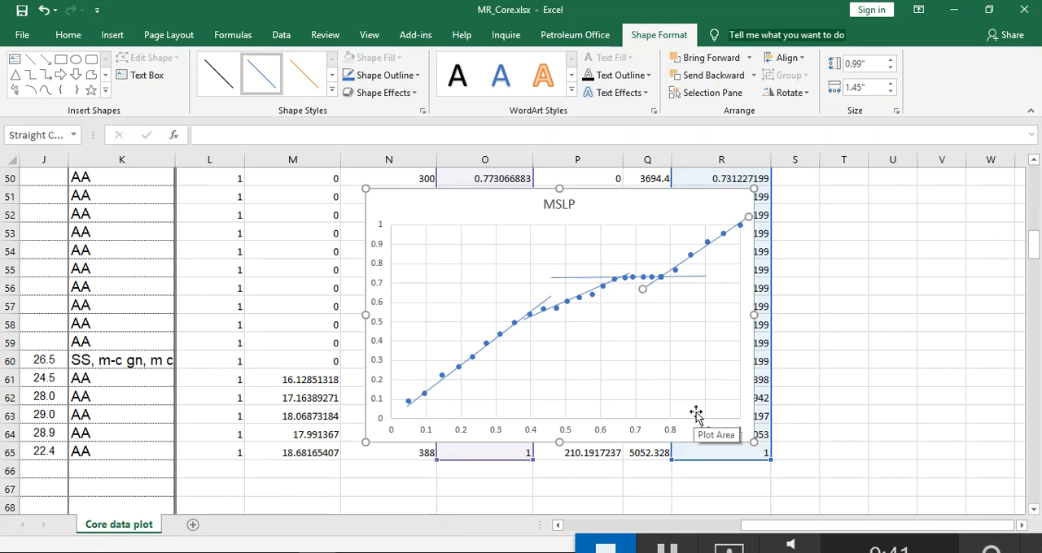
pyautogui.moveTo(665, 332)
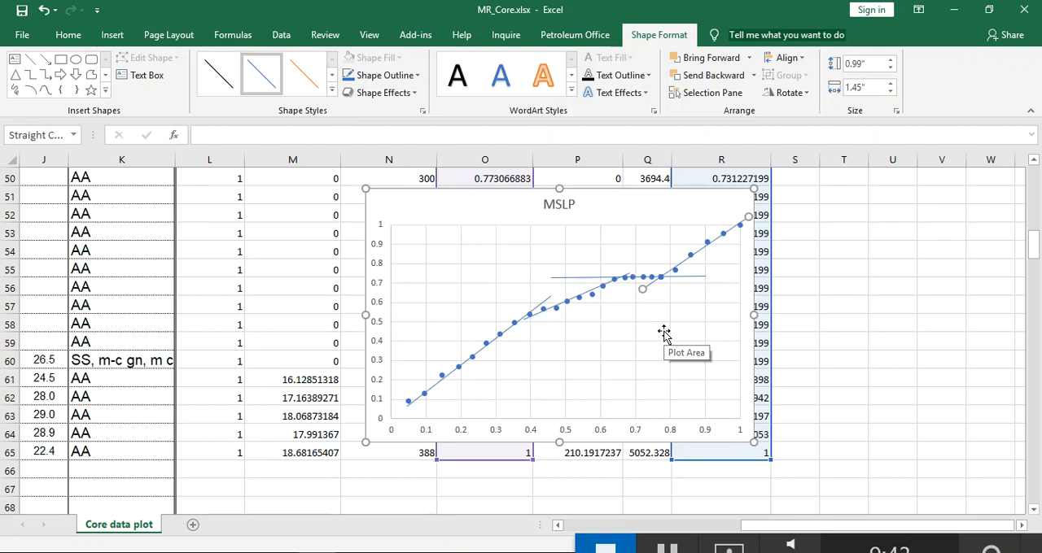